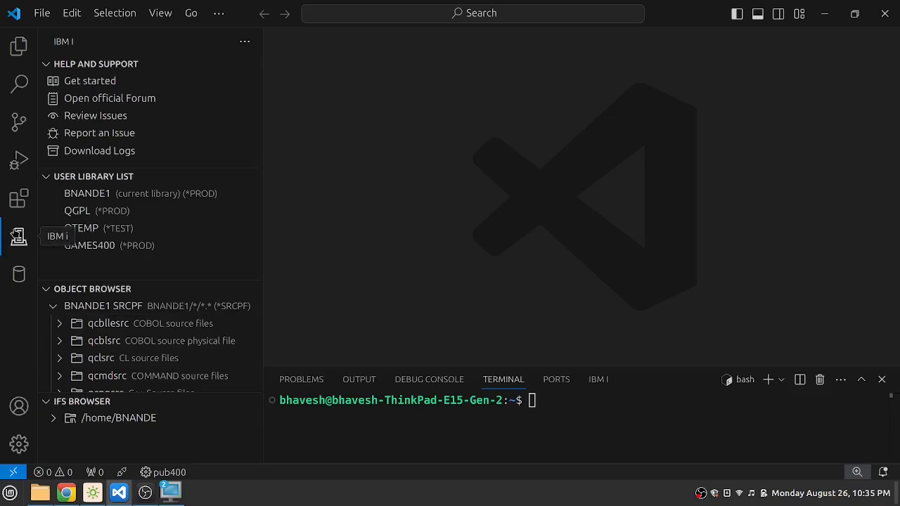
pyautogui.moveTo(206, 252)
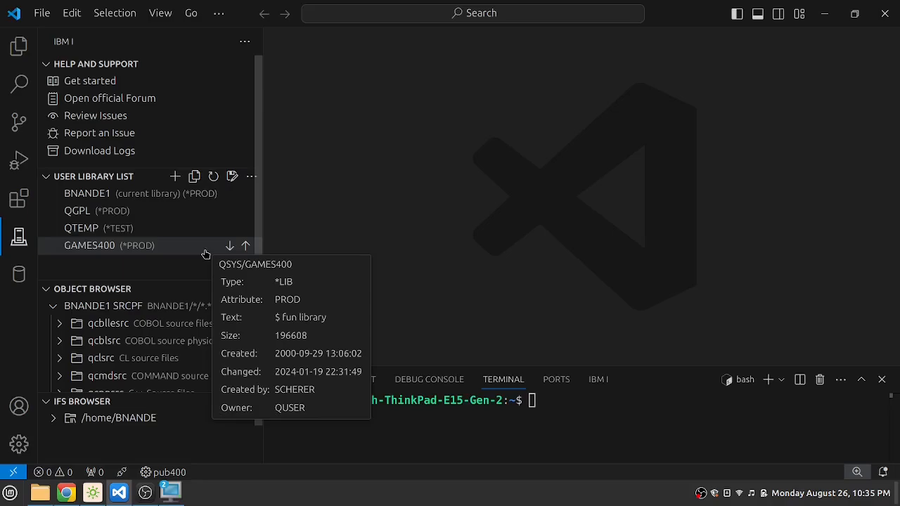
pyautogui.moveTo(333, 264)
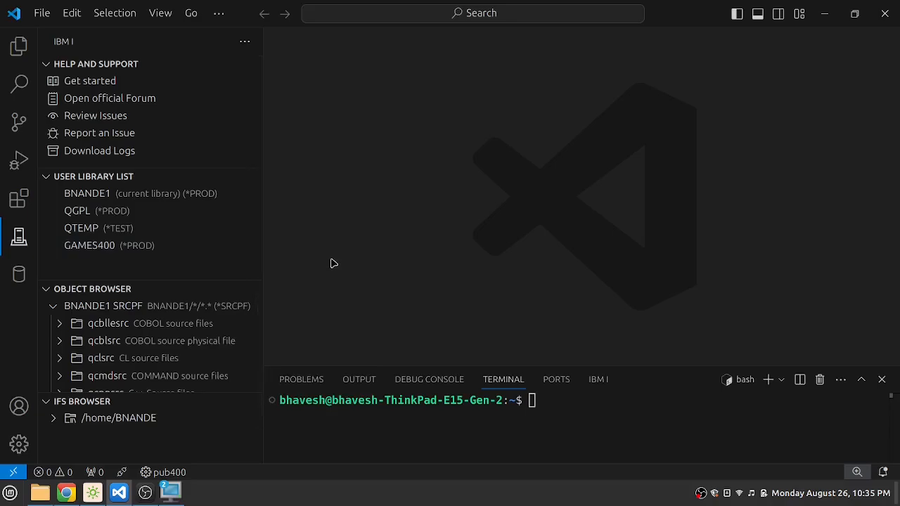
pyautogui.moveTo(134, 423)
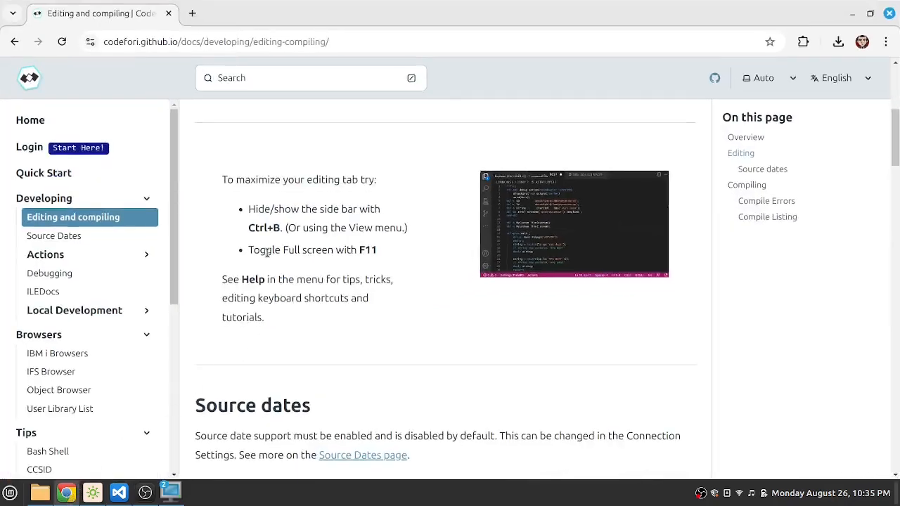
# - Hide Help and Support and IFS Browser sections, then expand qddssrc and select companylf.lf
pyautogui.scroll(3)
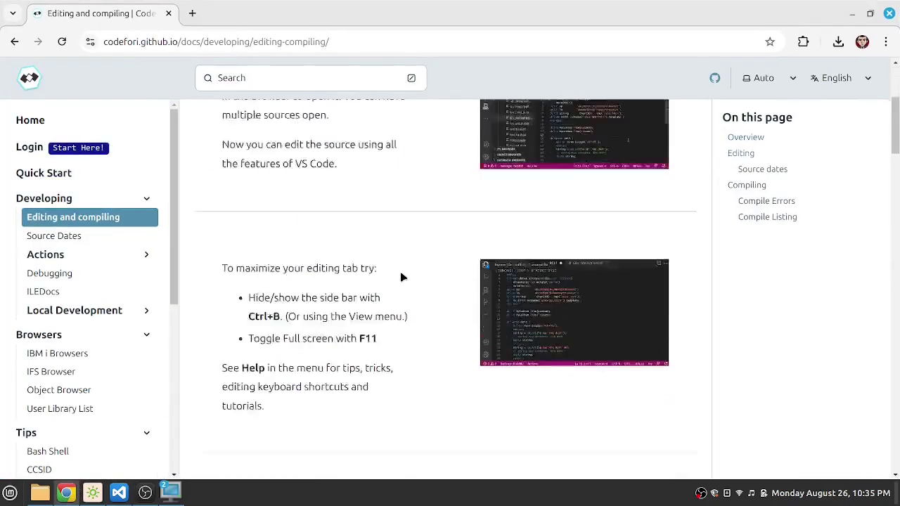
pyautogui.scroll(3)
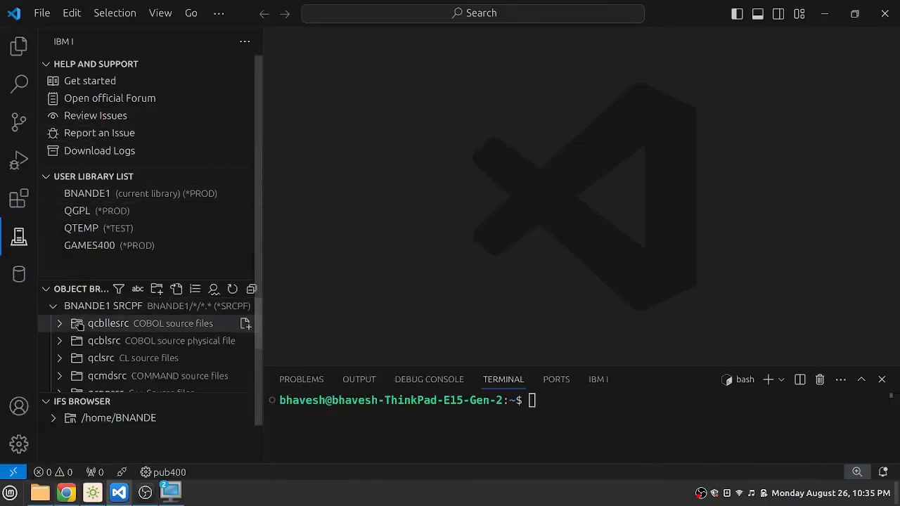
pyautogui.moveTo(100, 358)
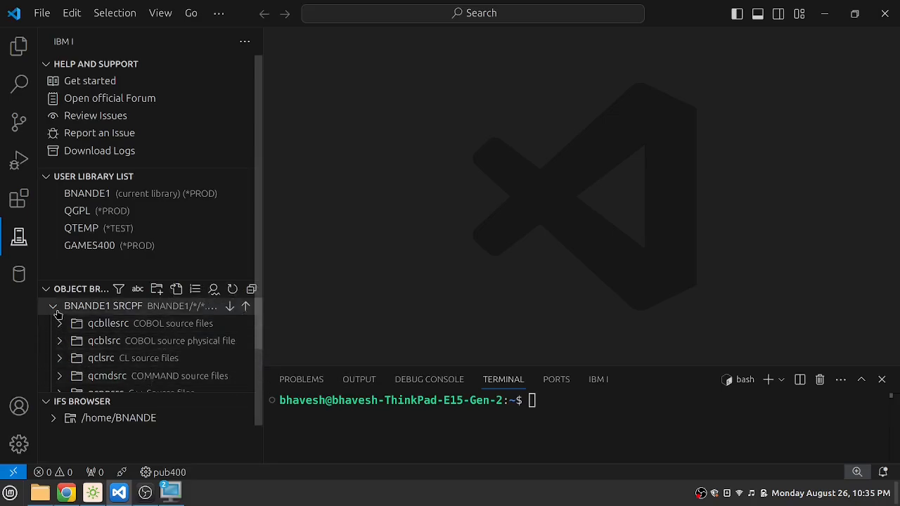
pyautogui.moveTo(90, 315)
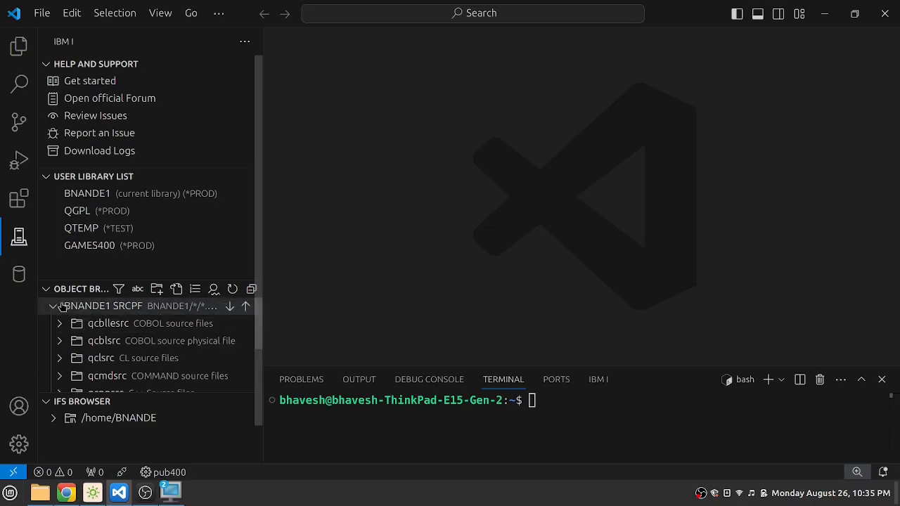
pyautogui.click(244, 41)
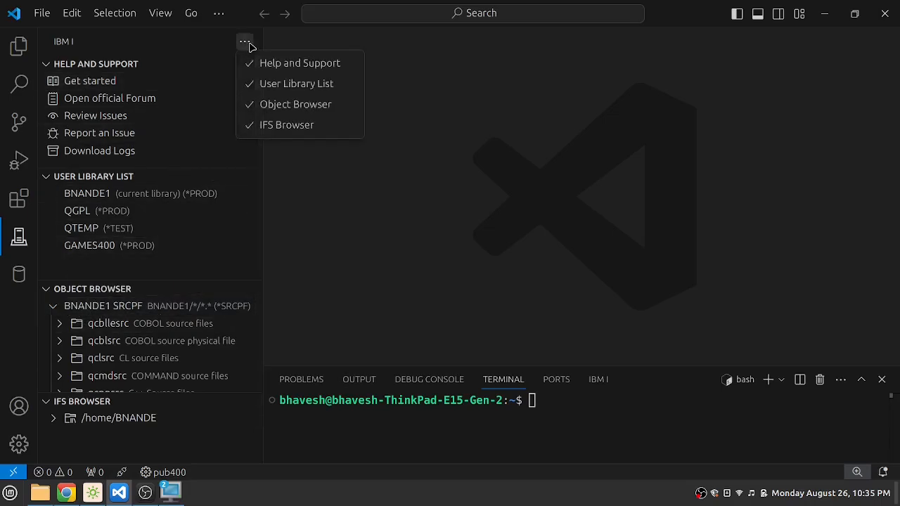
pyautogui.click(298, 62)
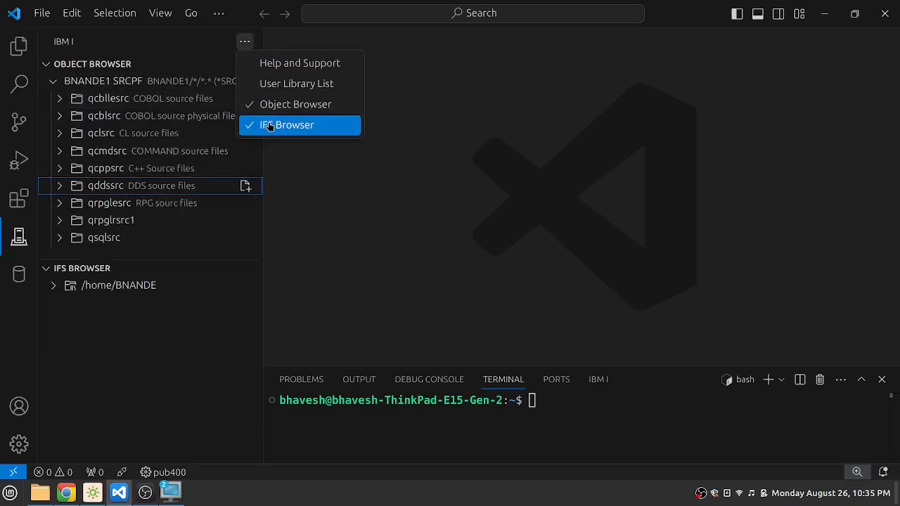
pyautogui.click(288, 124)
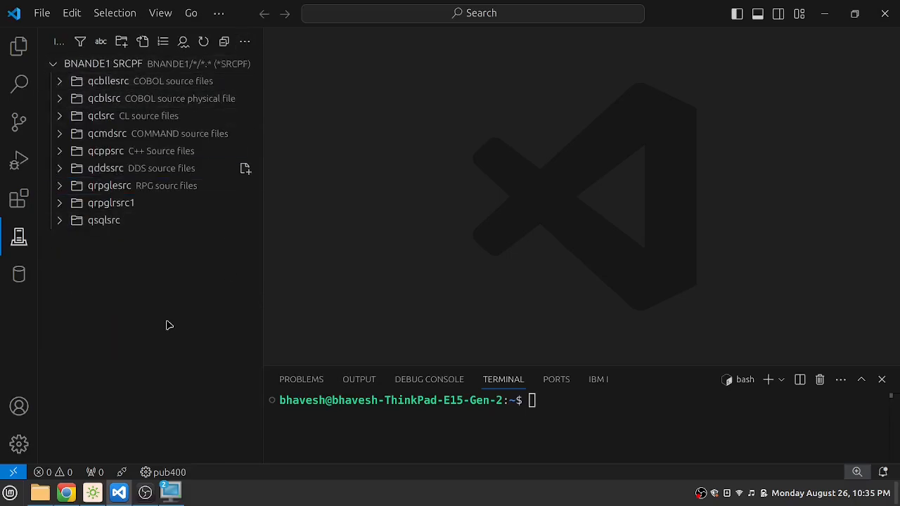
pyautogui.moveTo(247, 170)
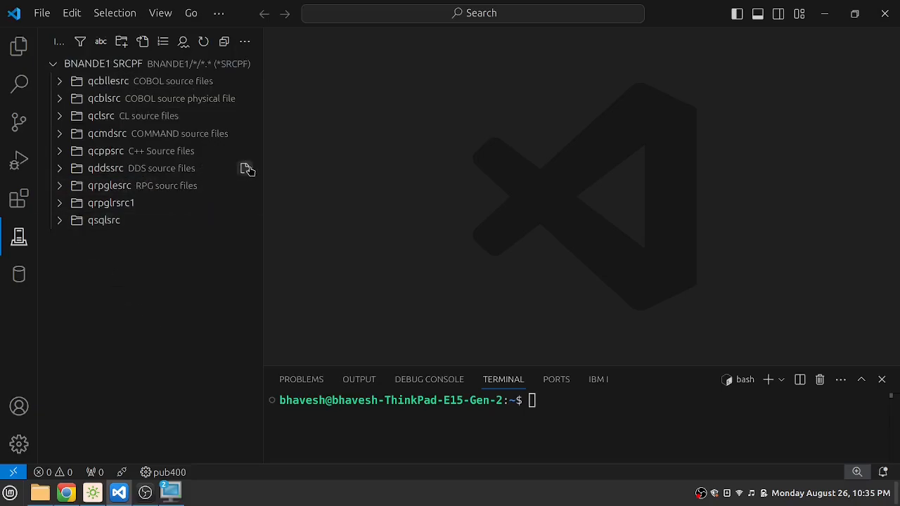
pyautogui.click(105, 168)
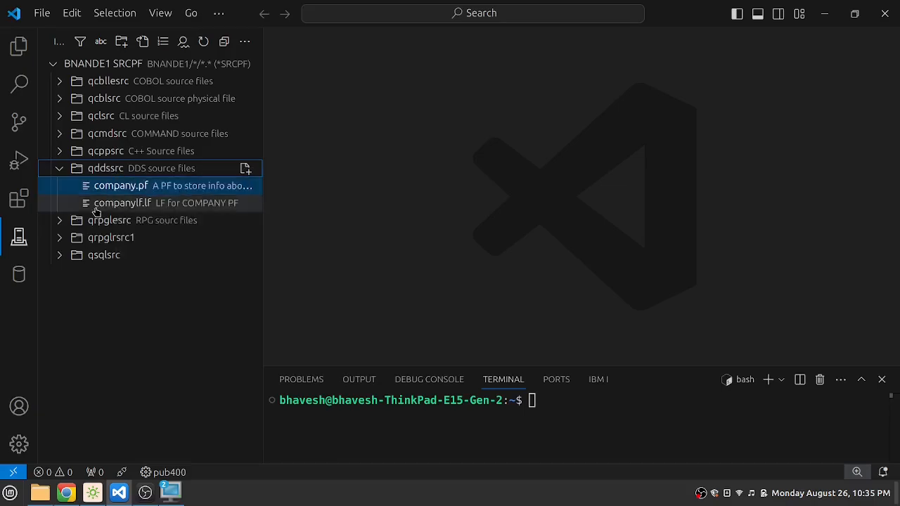
pyautogui.click(123, 203)
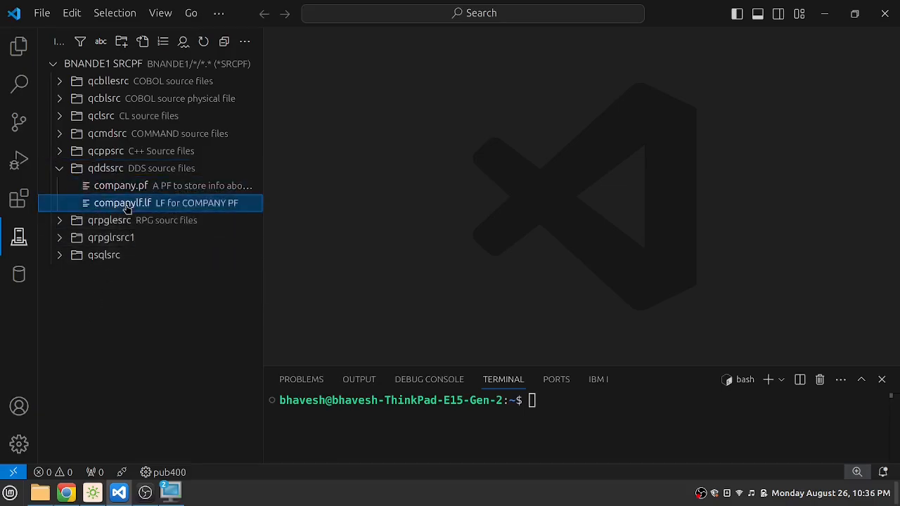
# - Open the companylf.lf source member in an editor tab
pyautogui.doubleClick(123, 203)
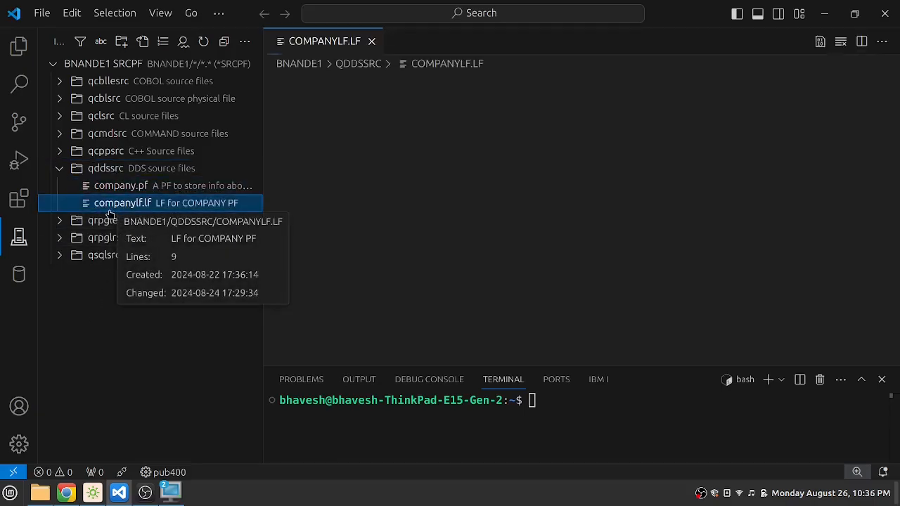
pyautogui.moveTo(396, 211)
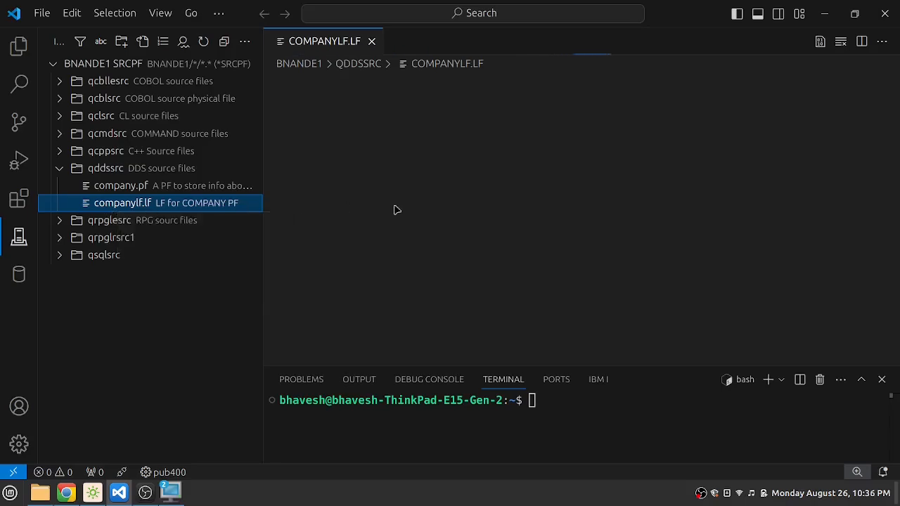
pyautogui.moveTo(214, 202)
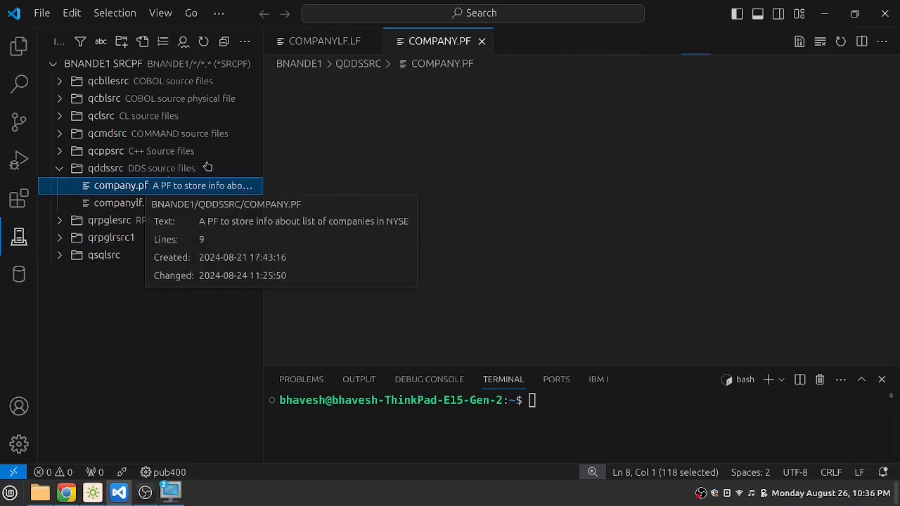
pyautogui.moveTo(481, 396)
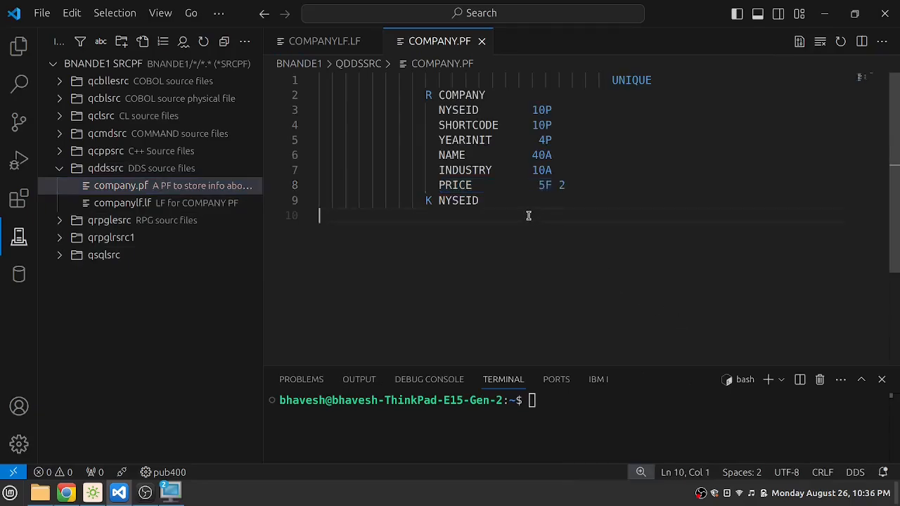
pyautogui.moveTo(580, 220)
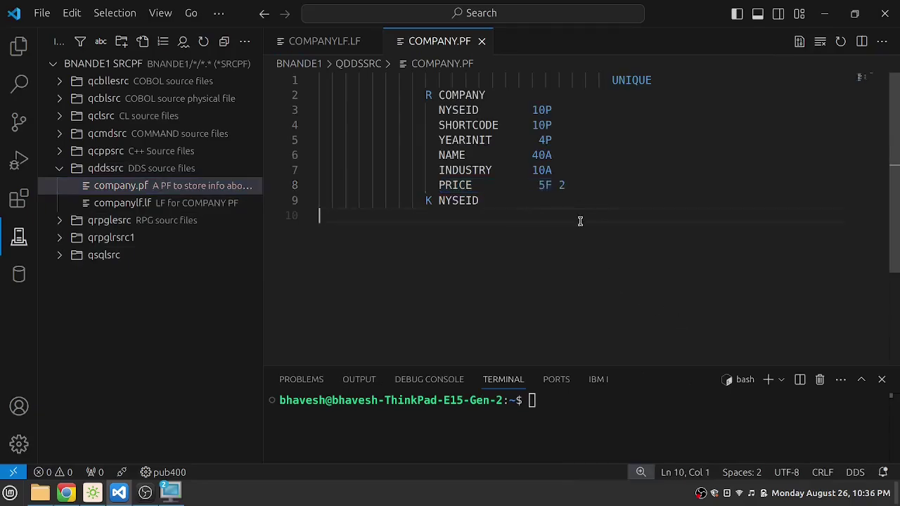
pyautogui.moveTo(481, 230)
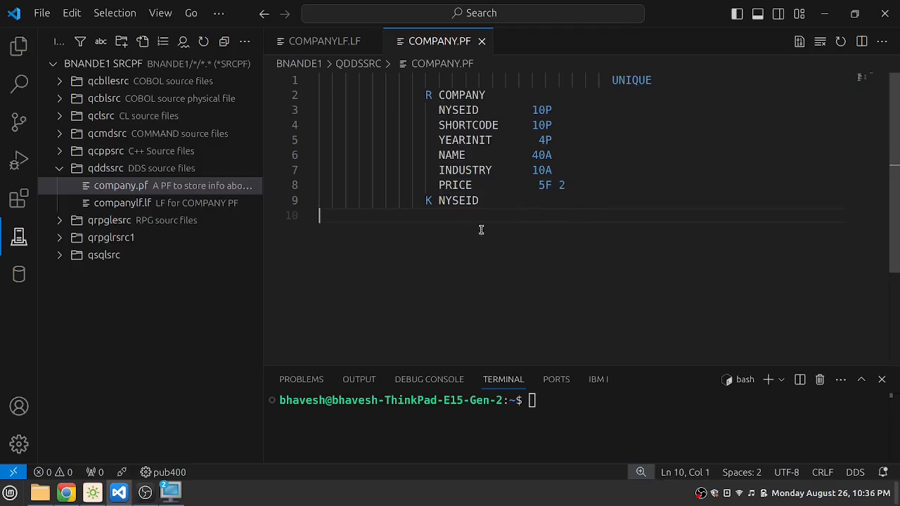
pyautogui.moveTo(456, 132)
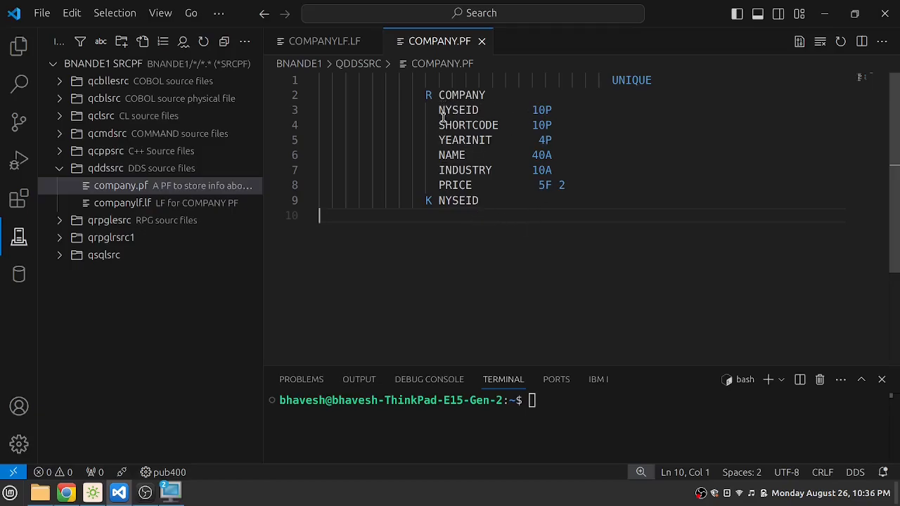
pyautogui.moveTo(169, 472)
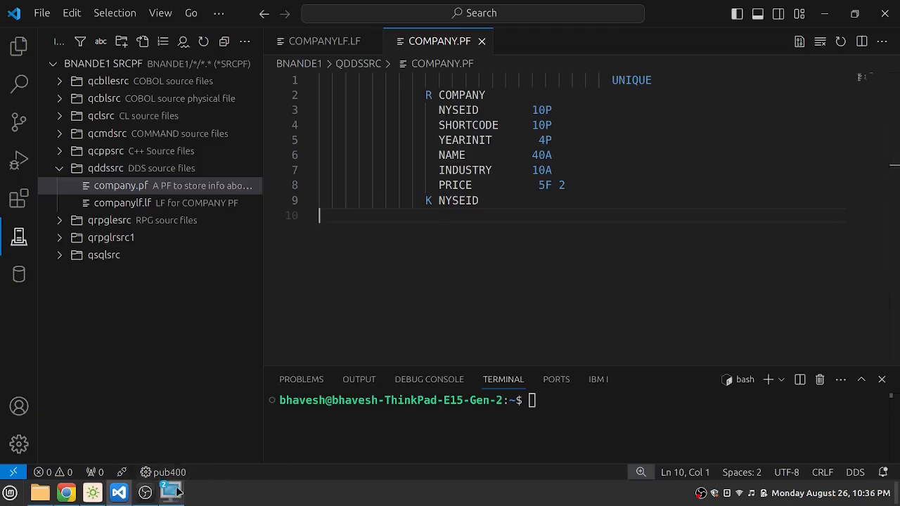
# - Run SELECT * FROM BNANDE1/COMPANY in the 5250 session, listing six companies with PRICE
pyautogui.click(170, 492)
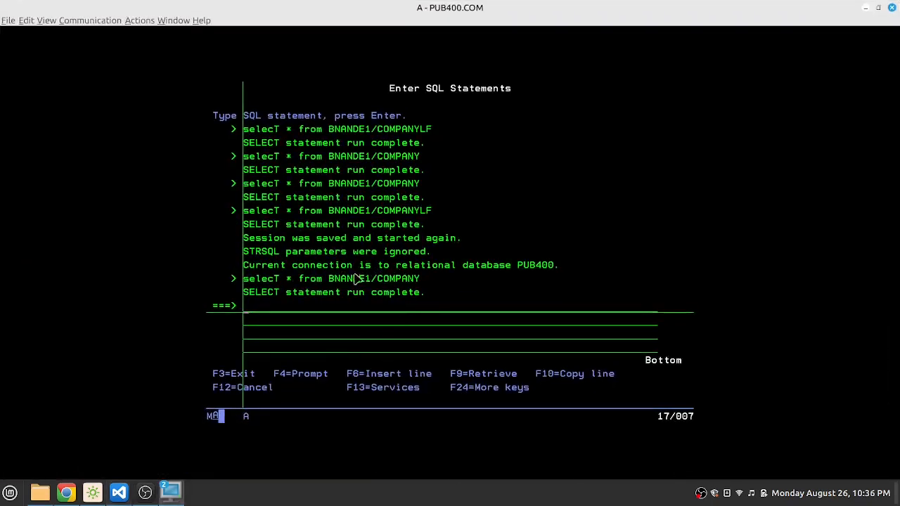
pyautogui.write('selecT * from BNANDE1/COMPANY')
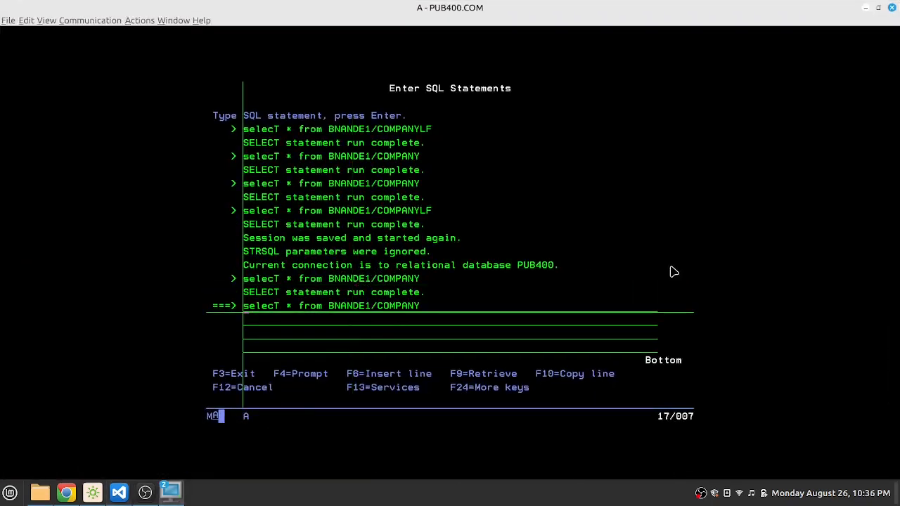
pyautogui.press('Enter')
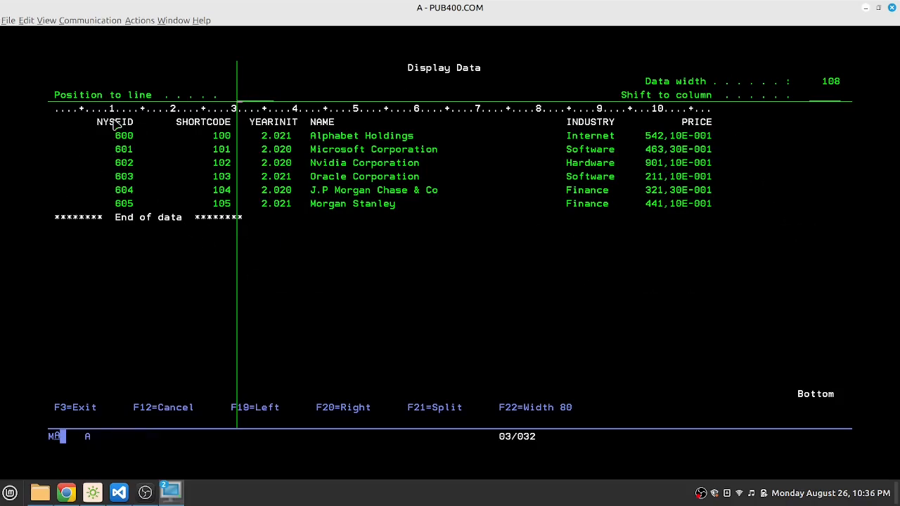
pyautogui.moveTo(527, 243)
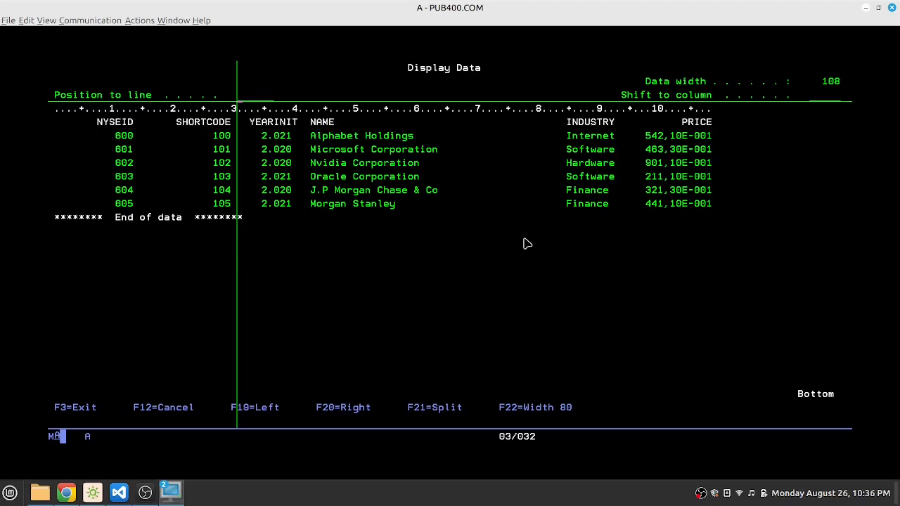
pyautogui.moveTo(627, 237)
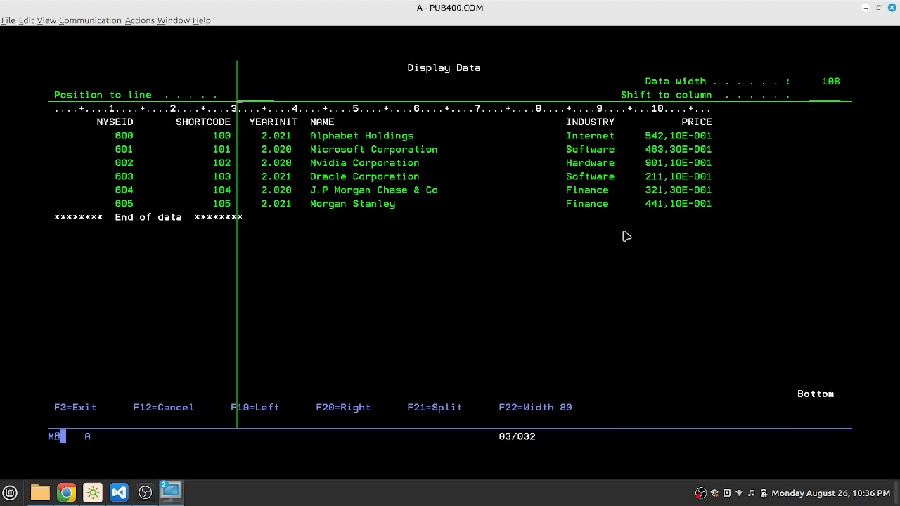
pyautogui.moveTo(783, 68)
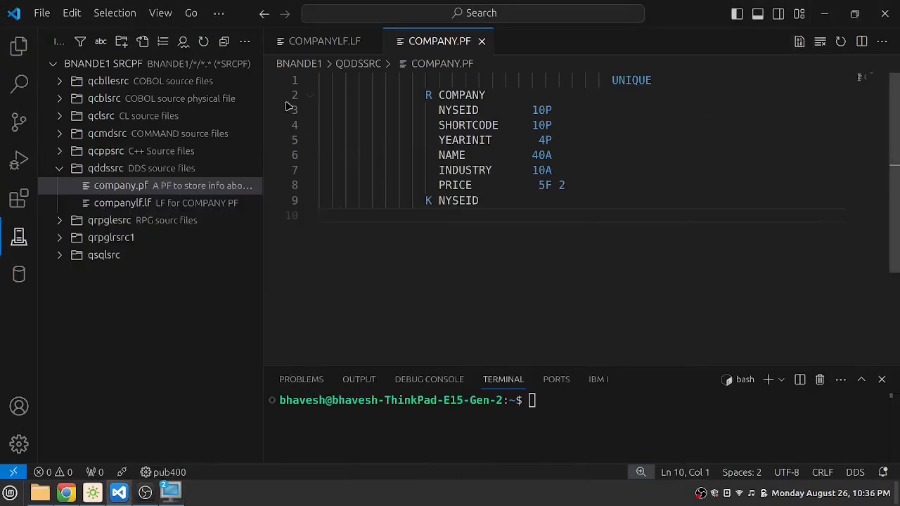
# - Delete the RANGE and O YEARINIT CMP lines from the COMPANYLF.LF source
pyautogui.click(325, 41)
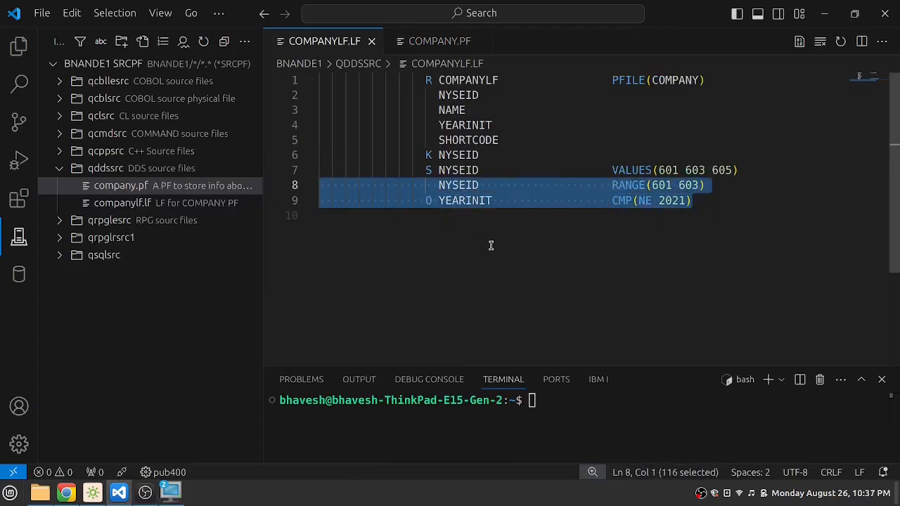
pyautogui.press('Delete')
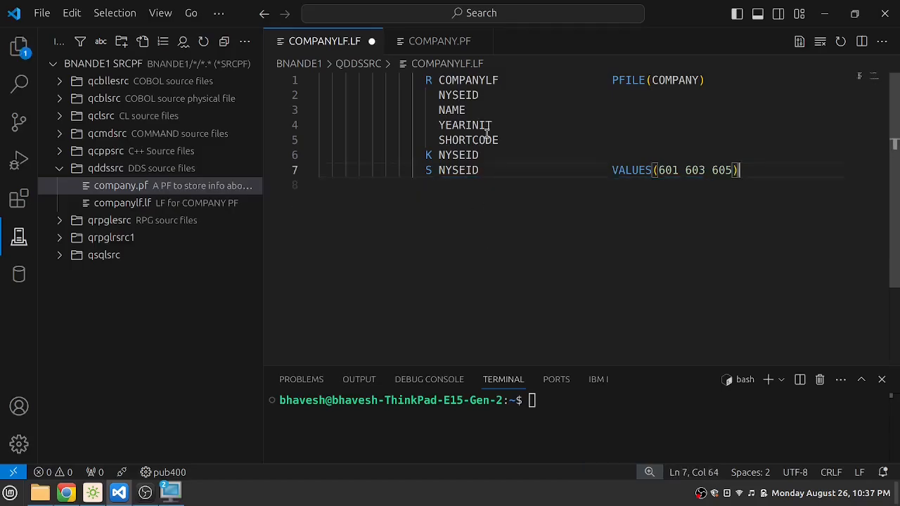
pyautogui.doubleClick(468, 140)
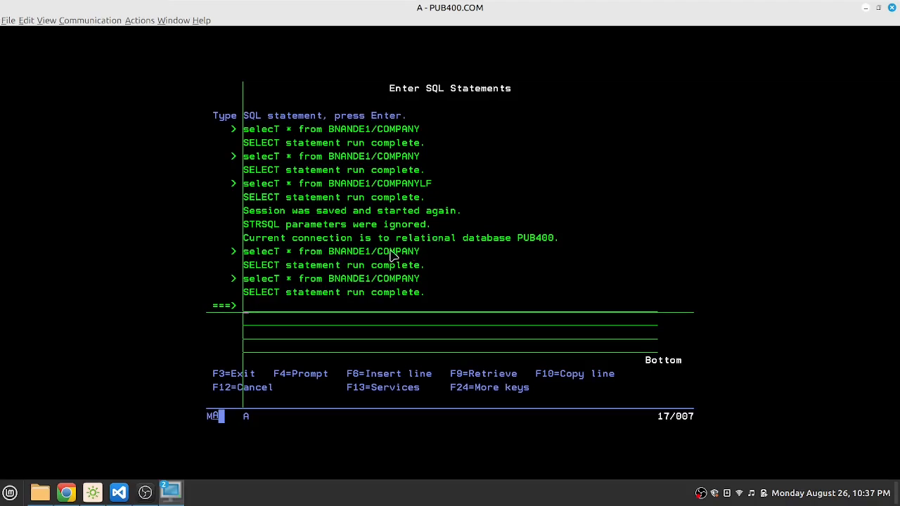
# - Run select * from BNANDE1/COMPANYLF at the 5250 SQL prompt
pyautogui.write('selecT * from BNANDE1/COMPANYLF')
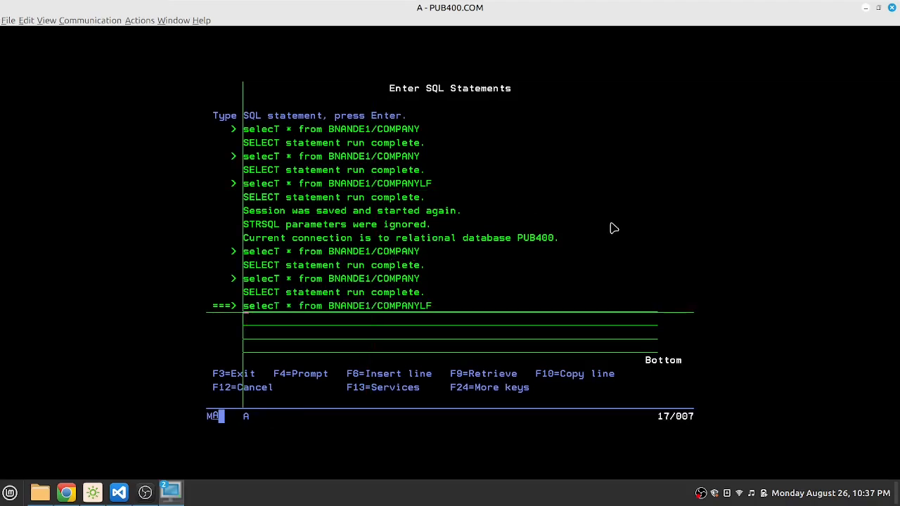
pyautogui.press('Enter')
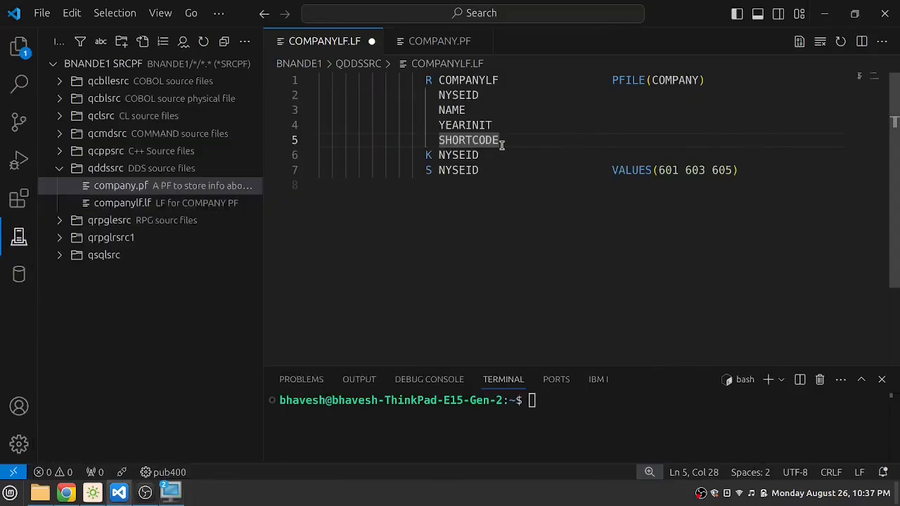
# - Add a PRICE field line after SHORTCODE in COMPANYLF.LF, checking COMPANY.PF, and save
pyautogui.press('Enter')
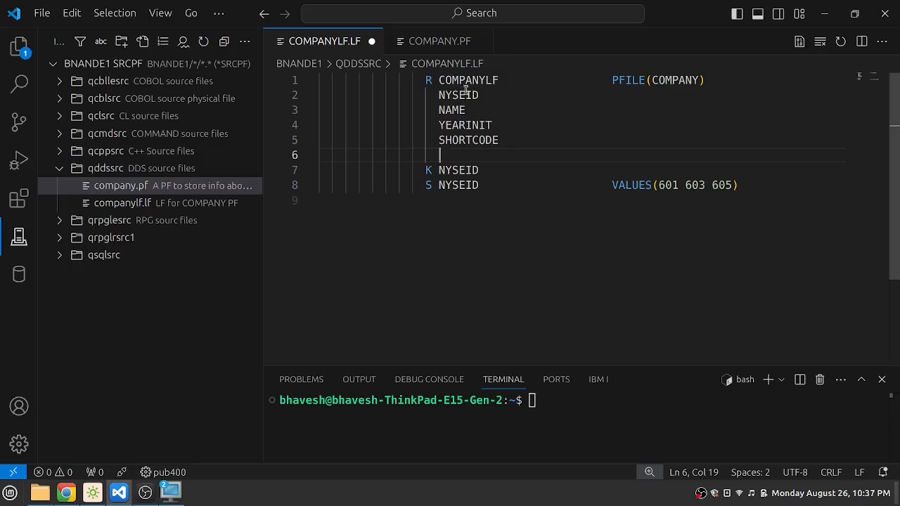
pyautogui.click(440, 41)
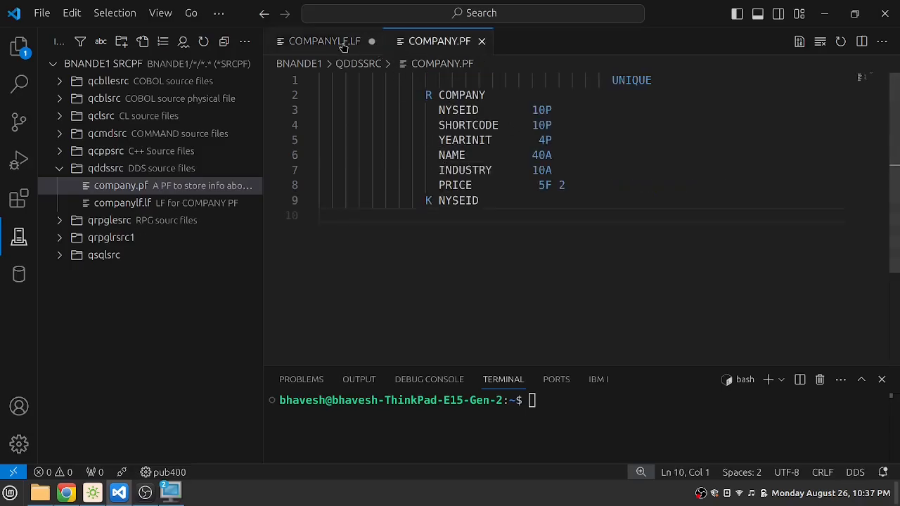
pyautogui.click(325, 41)
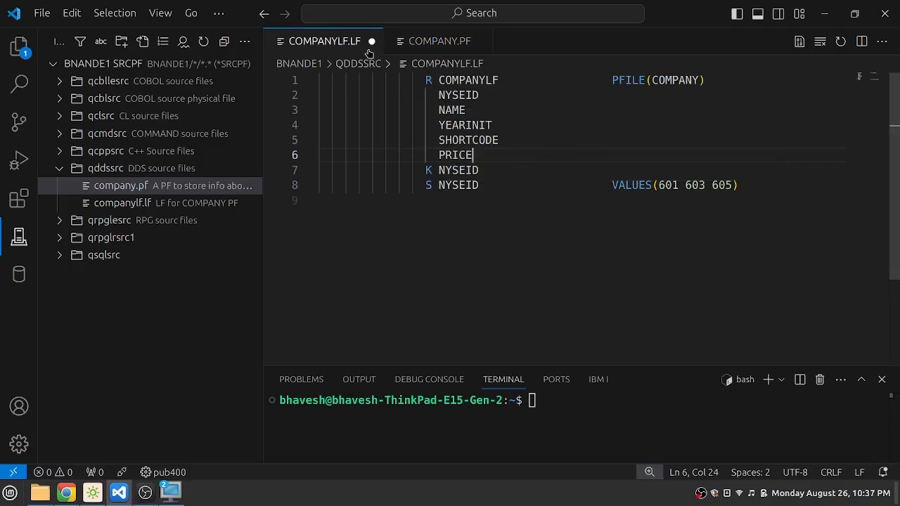
pyautogui.press('ctrl+s')
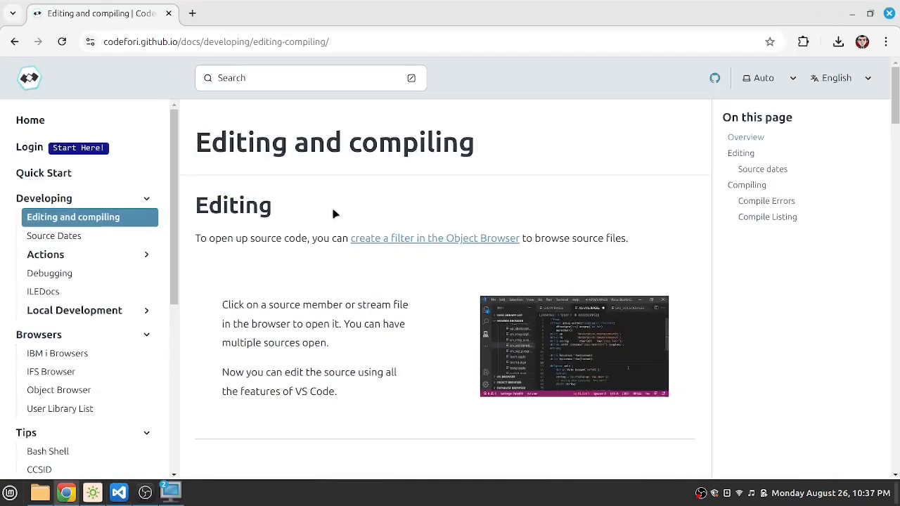
# - Browse the Code for IBM i docs in Chrome down to the Compiling section
pyautogui.scroll(-3)
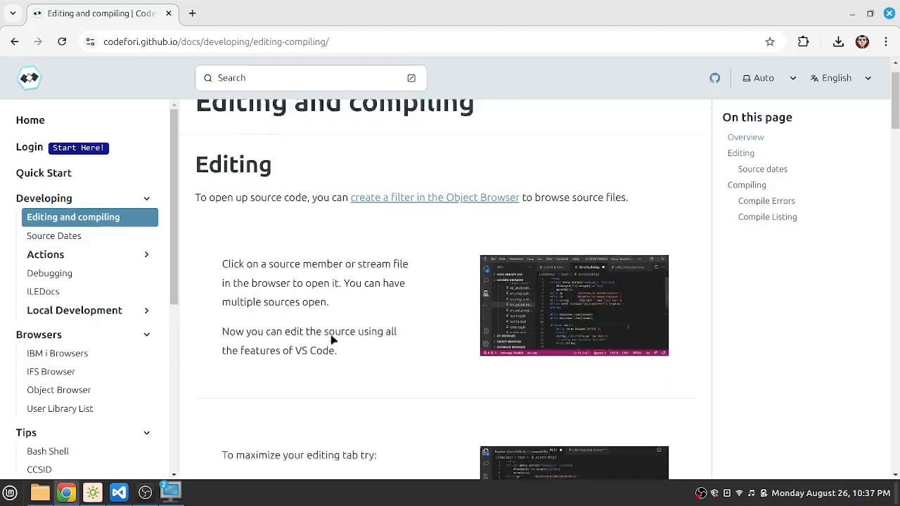
pyautogui.scroll(-3)
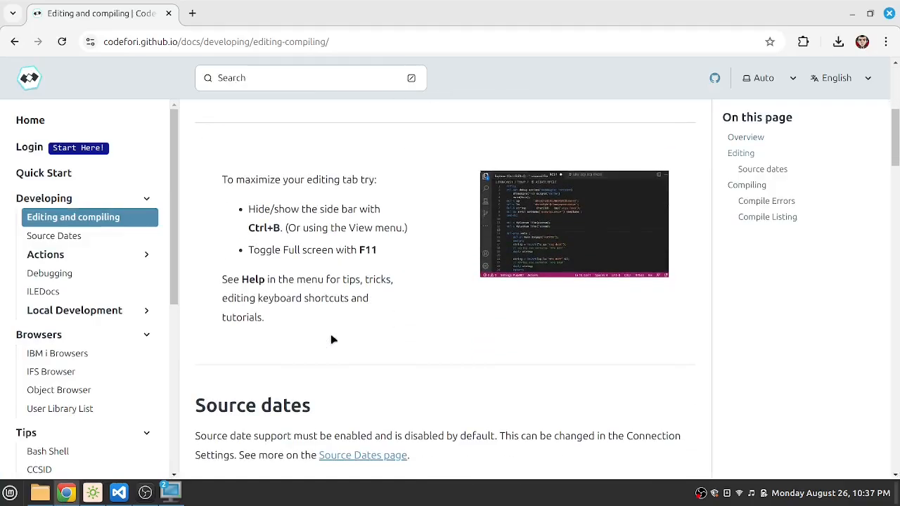
pyautogui.moveTo(469, 245)
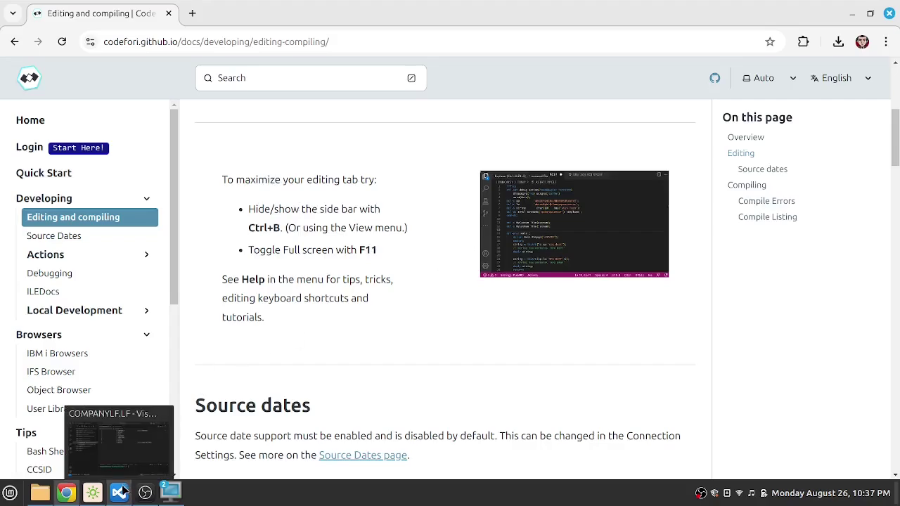
pyautogui.click(120, 493)
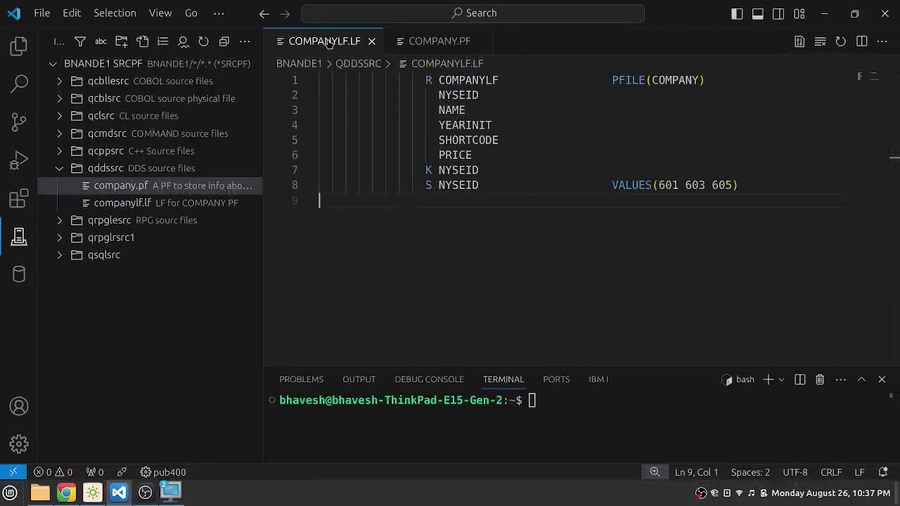
pyautogui.moveTo(413, 251)
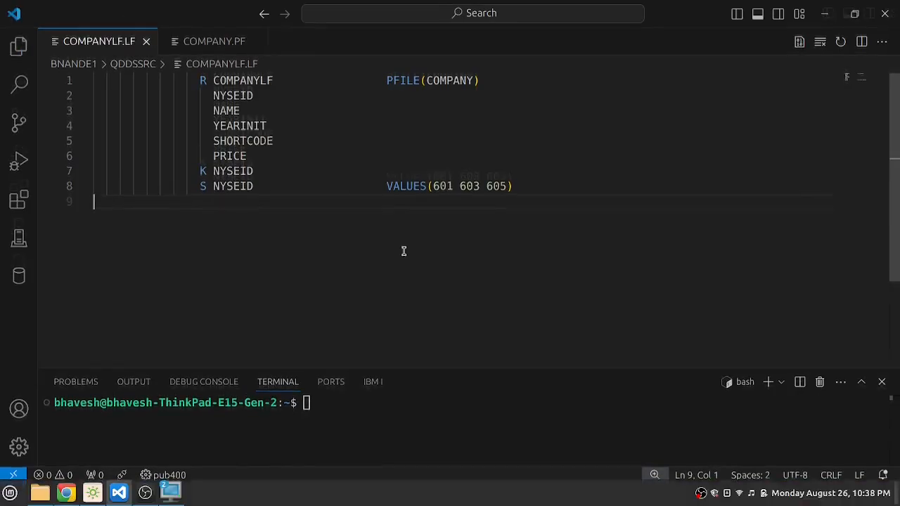
pyautogui.press('alt+tab')
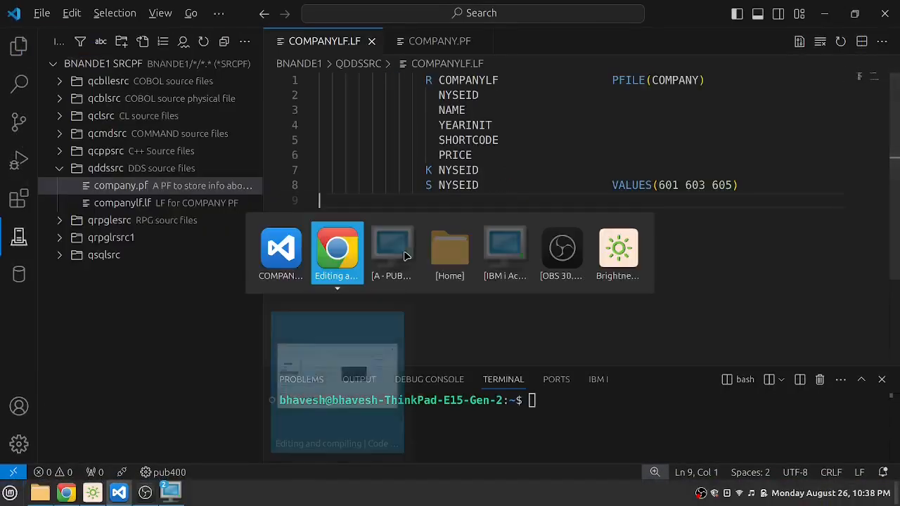
pyautogui.click(336, 247)
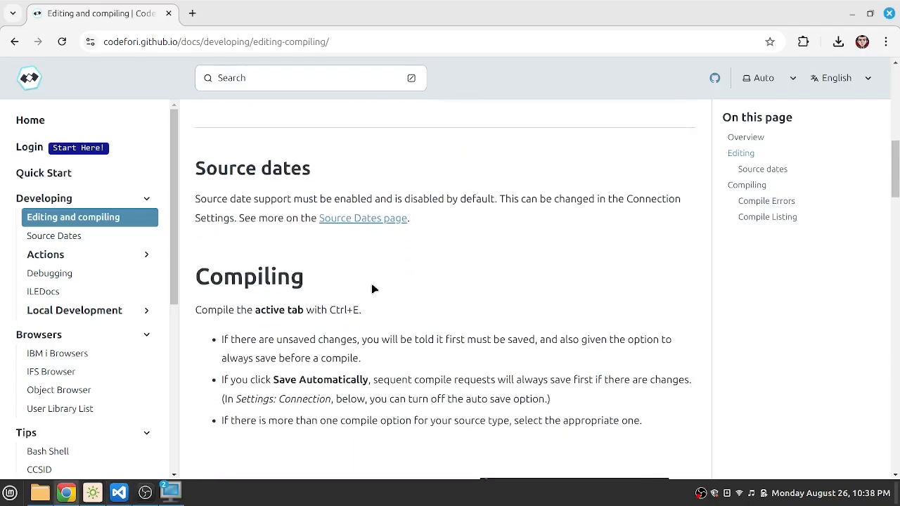
pyautogui.moveTo(195, 199); pyautogui.dragTo(355, 198)
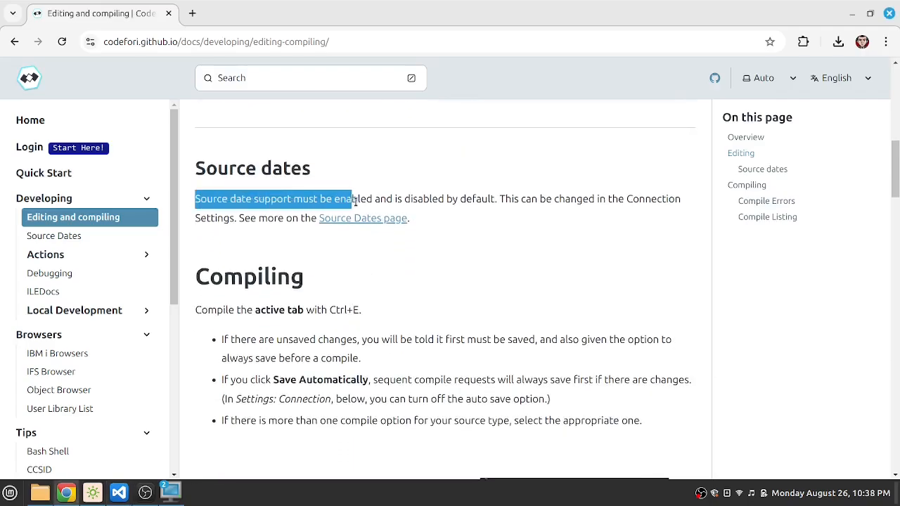
pyautogui.click(455, 240)
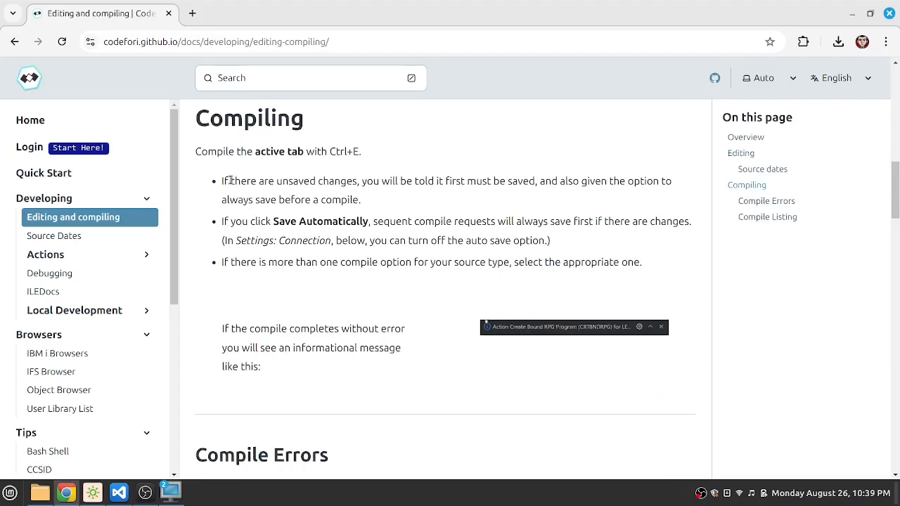
pyautogui.moveTo(350, 211)
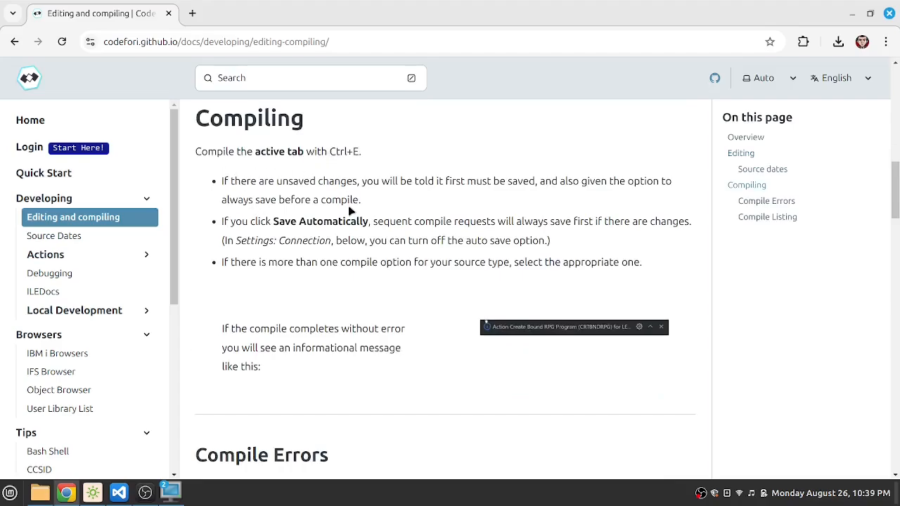
pyautogui.moveTo(279, 254)
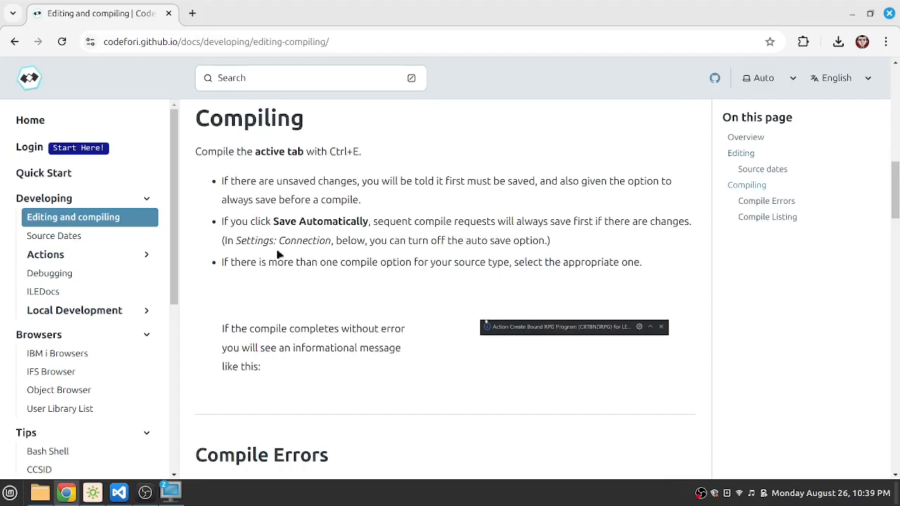
pyautogui.moveTo(825, 58)
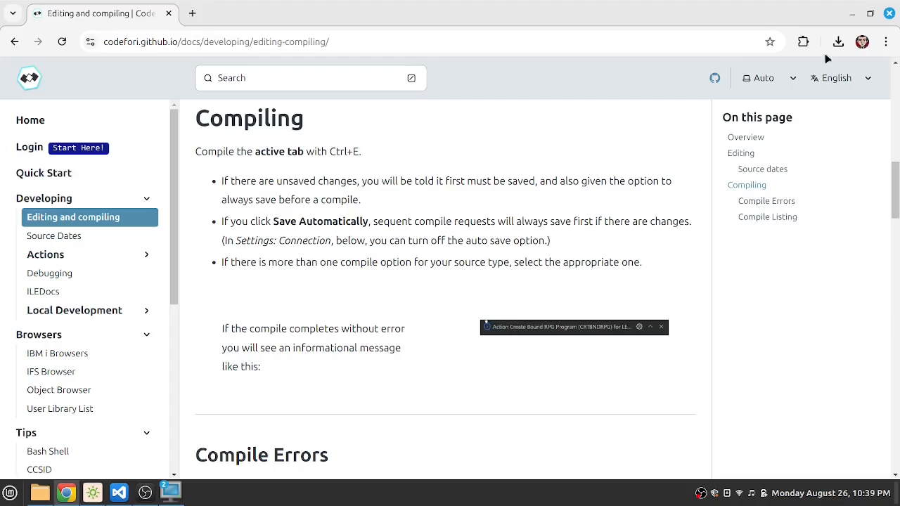
pyautogui.click(119, 493)
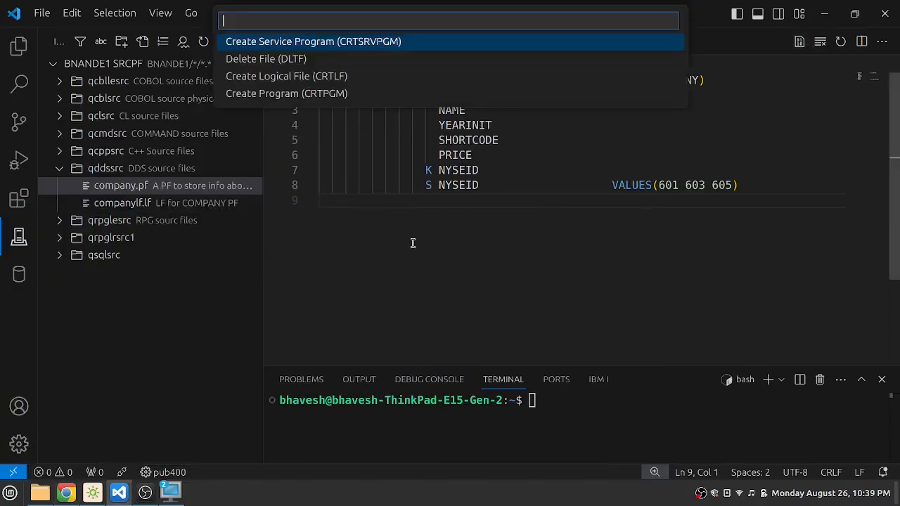
pyautogui.moveTo(412, 83)
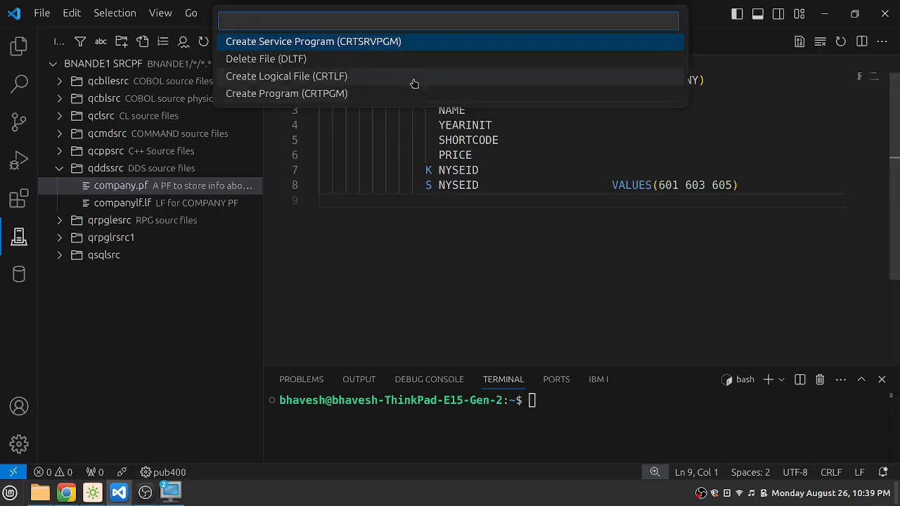
pyautogui.moveTo(419, 68)
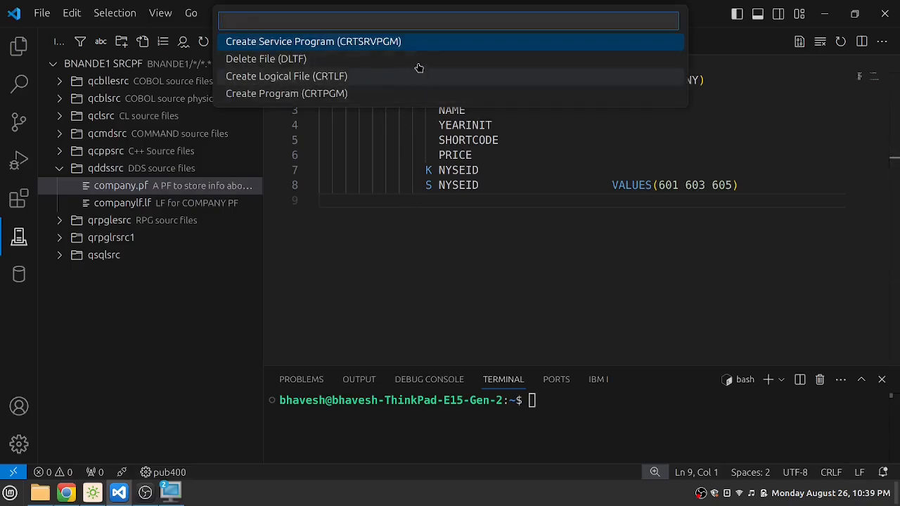
pyautogui.moveTo(415, 95)
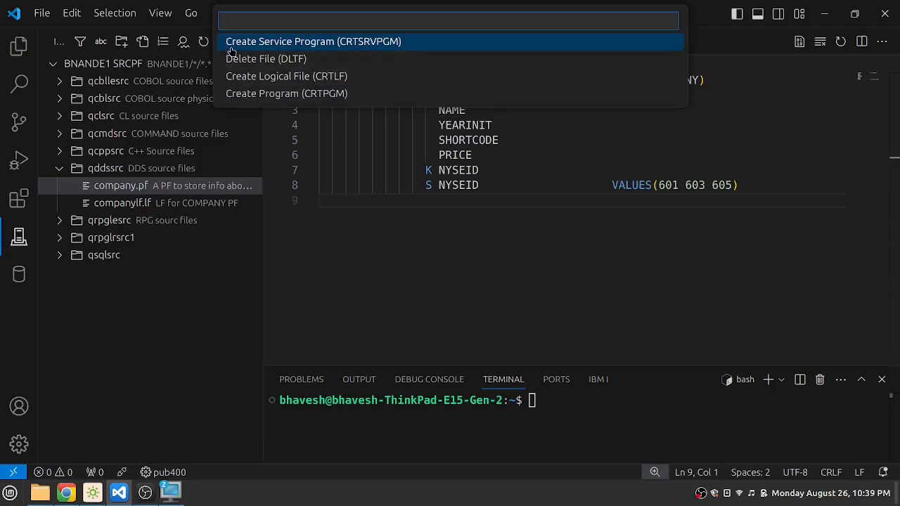
pyautogui.moveTo(330, 84)
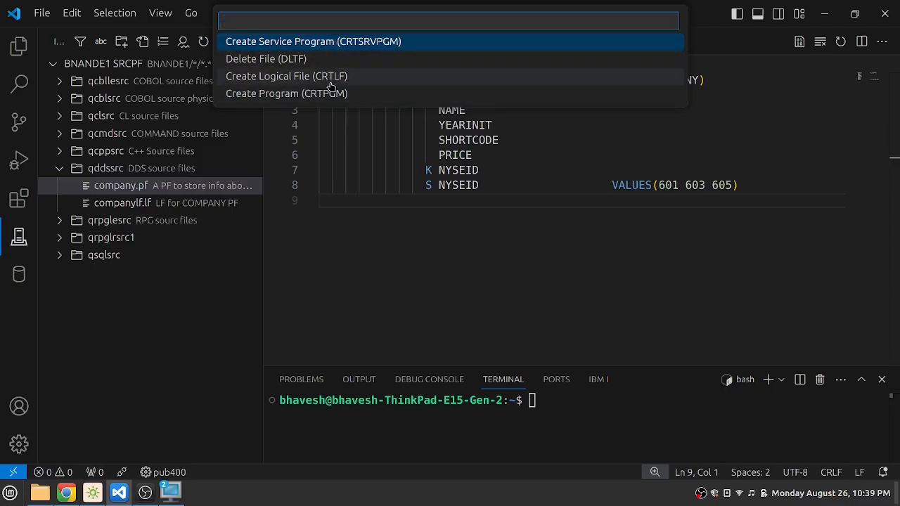
pyautogui.moveTo(395, 93)
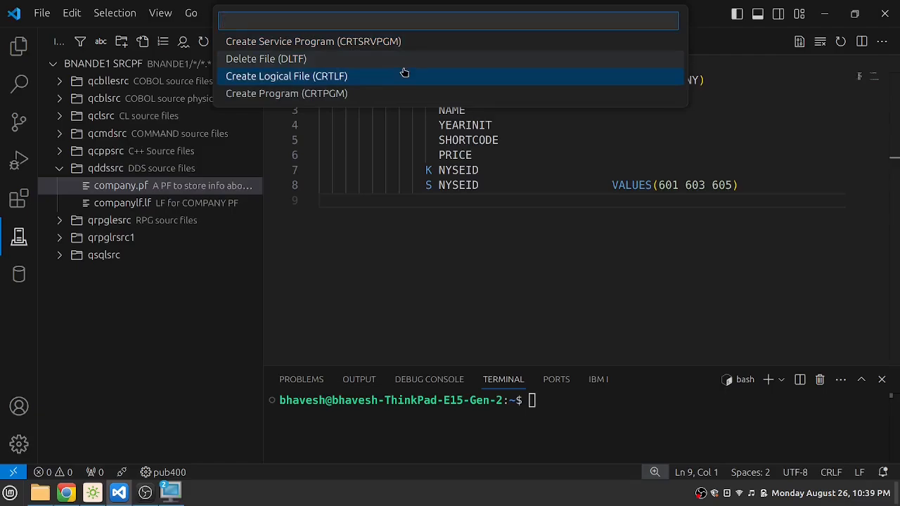
pyautogui.moveTo(410, 83)
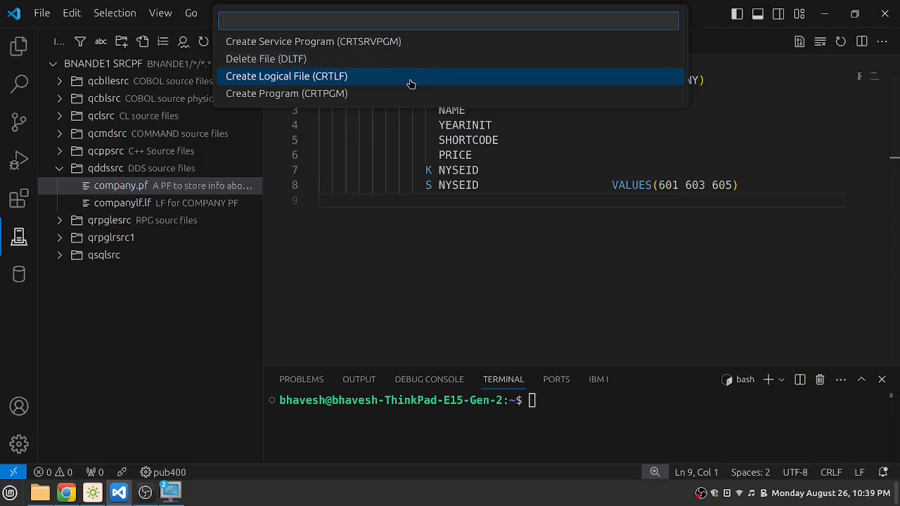
# - Choose Create Logical File (CRTLF) from the actions list for COMPANYLF
pyautogui.click(295, 76)
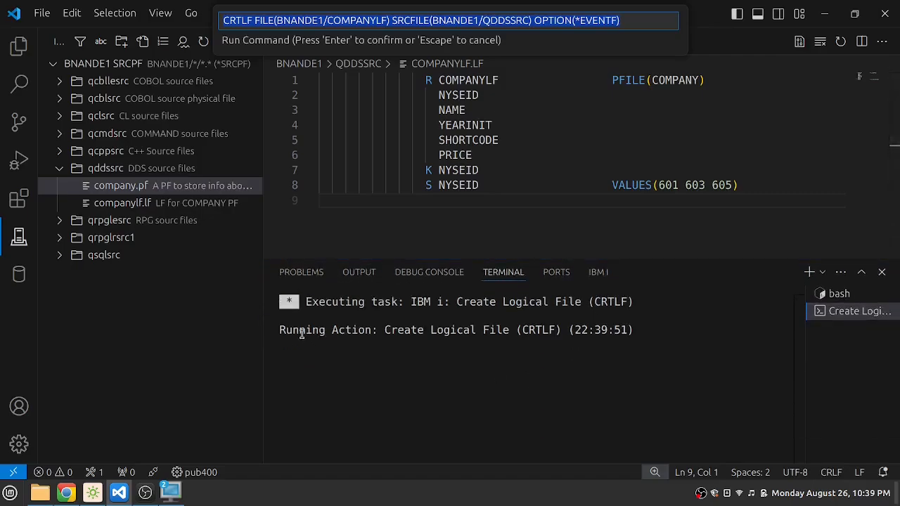
pyautogui.moveTo(290, 328)
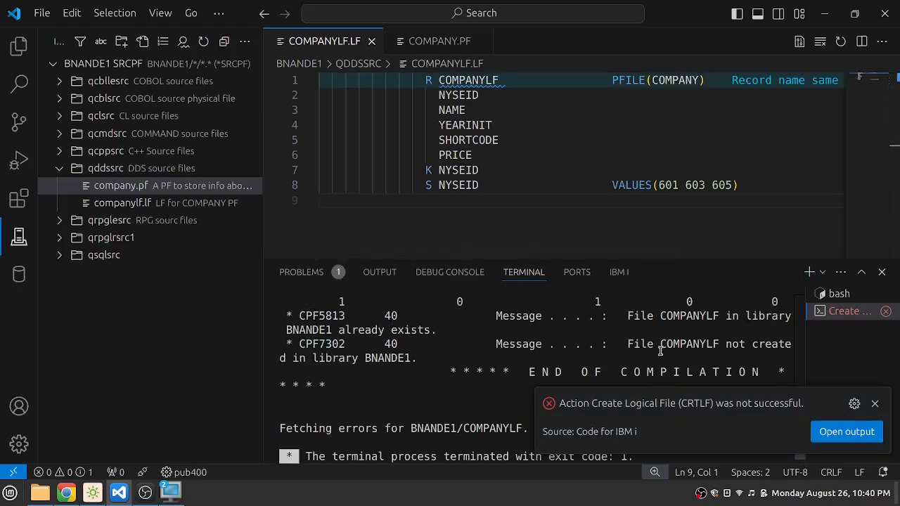
pyautogui.moveTo(762, 318)
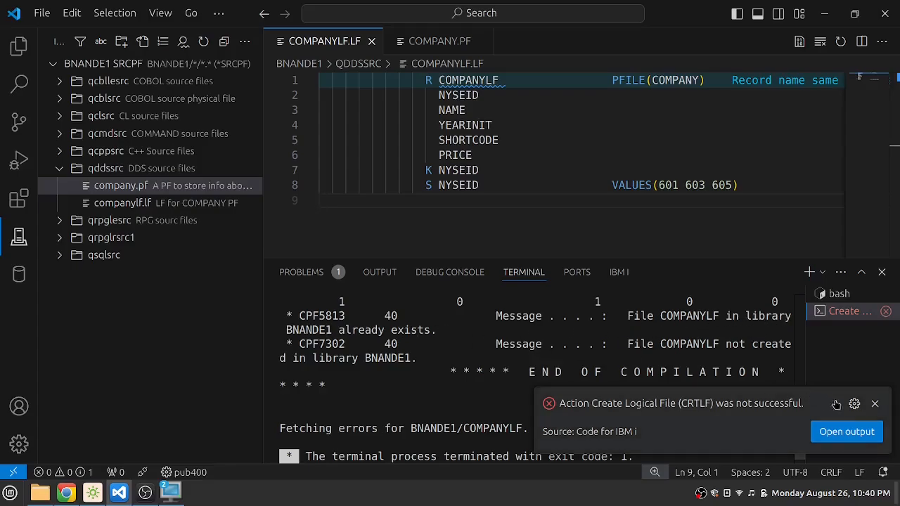
# - Open the failed CRTLF compile listing, then return to the COMPANYLF.LF tab
pyautogui.click(847, 431)
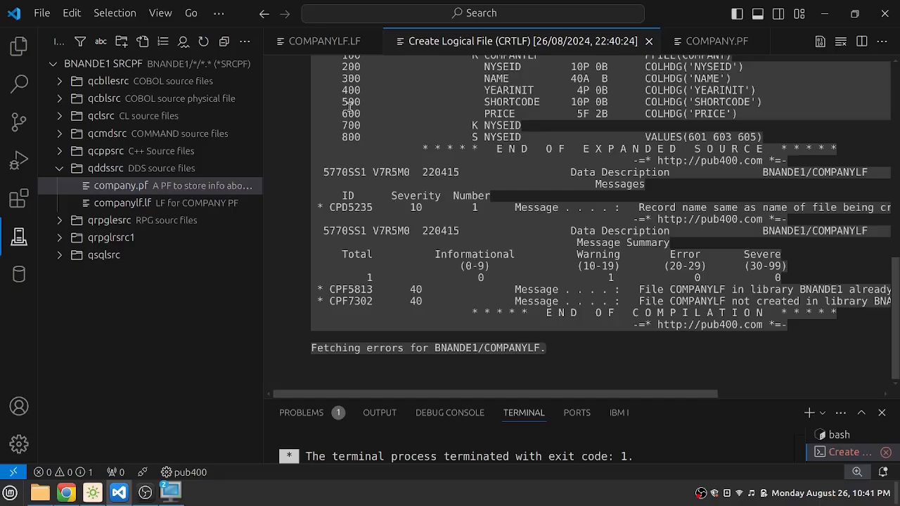
pyautogui.click(321, 40)
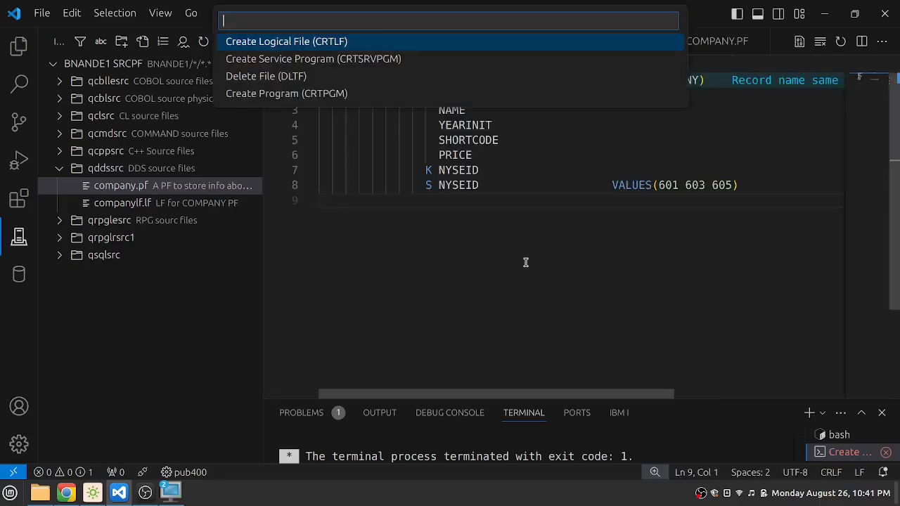
# - Run Delete File (DLTF) on BNANDE1/COMPANYLF and dismiss the success notification
pyautogui.click(268, 76)
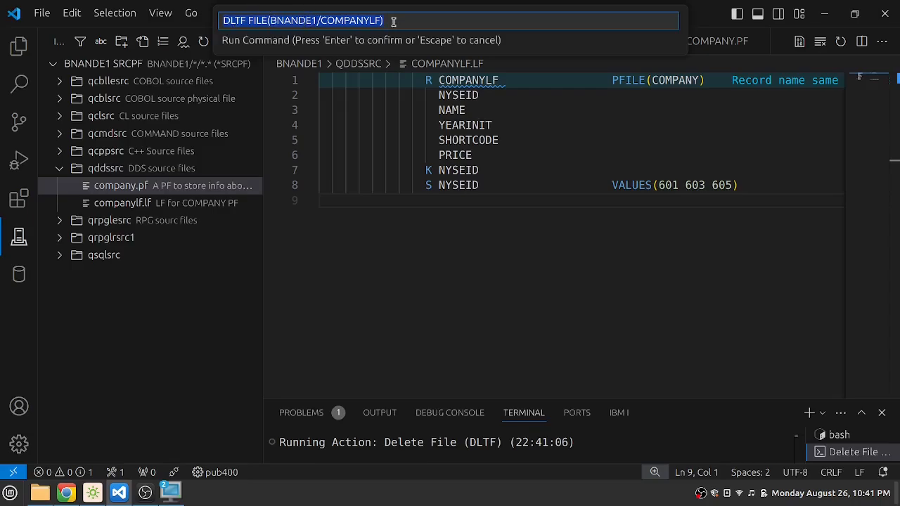
pyautogui.press('Enter')
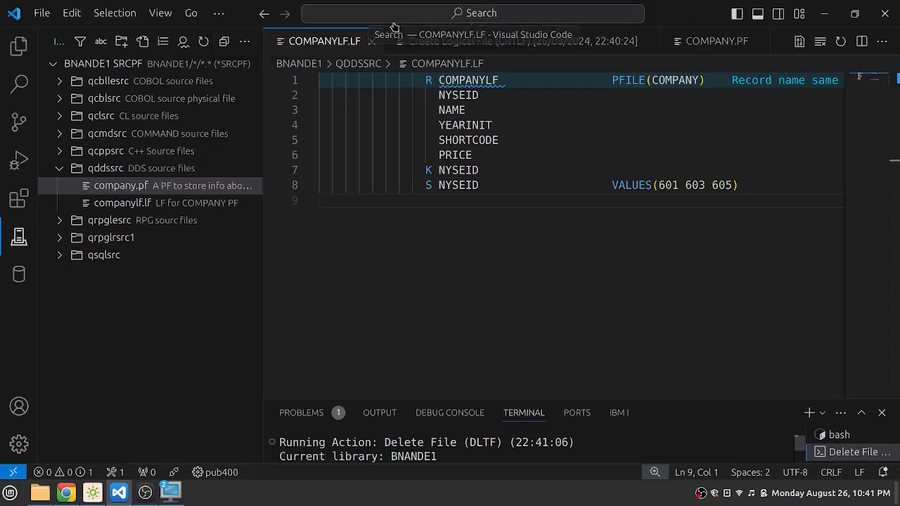
pyautogui.click(169, 492)
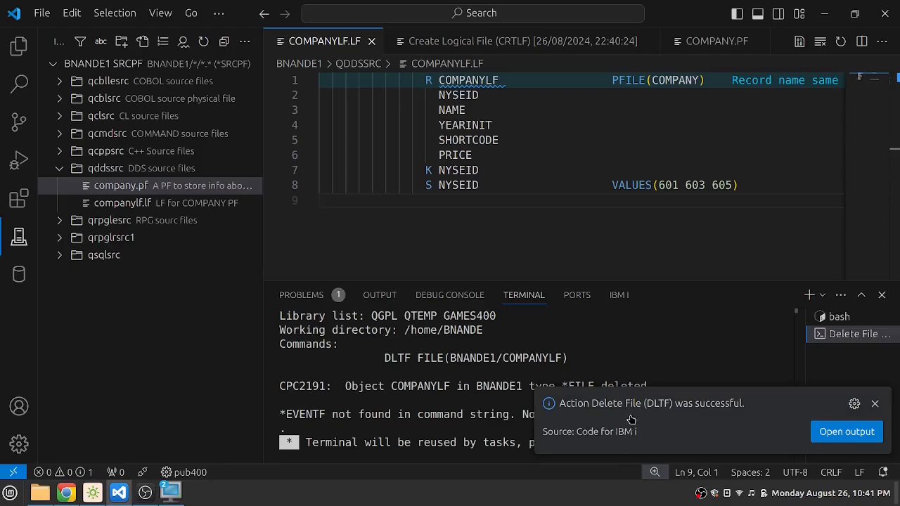
pyautogui.click(876, 403)
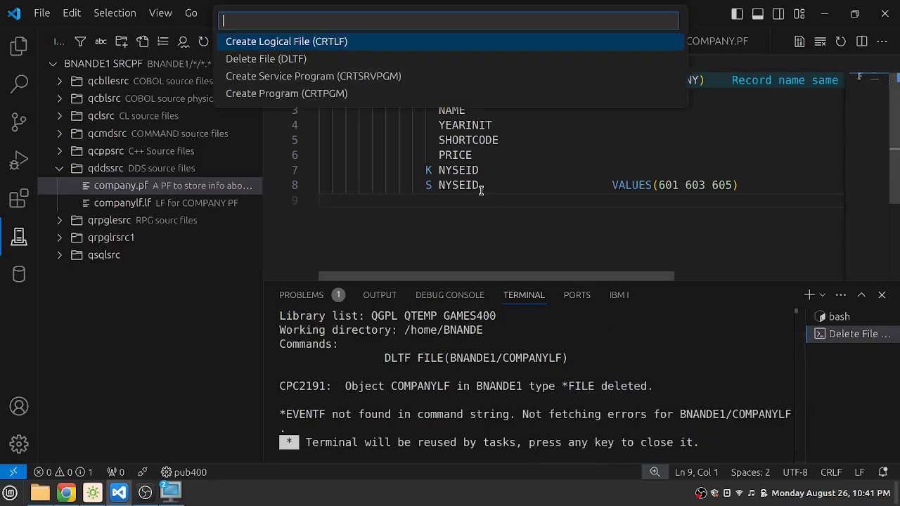
pyautogui.moveTo(355, 43)
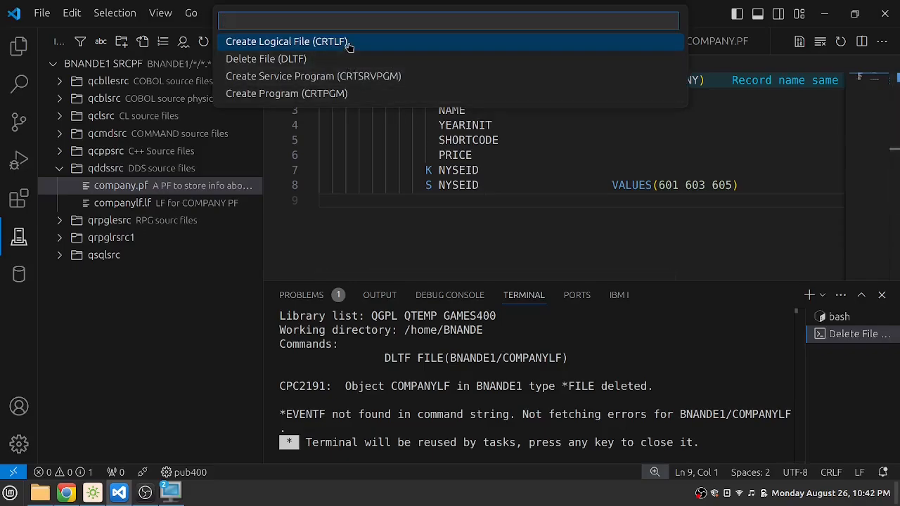
# - Rerun Create Logical File (CRTLF) to build COMPANYLF in library BNANDE1
pyautogui.click(295, 40)
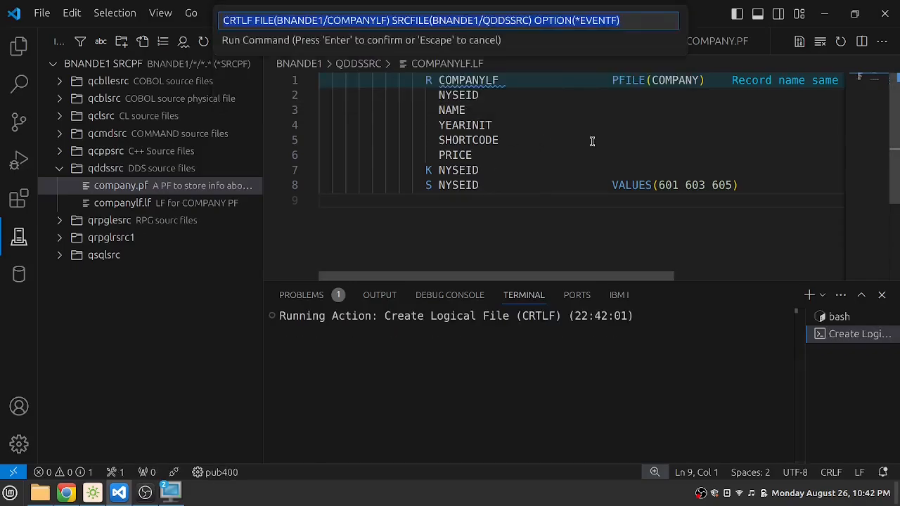
pyautogui.press('Enter')
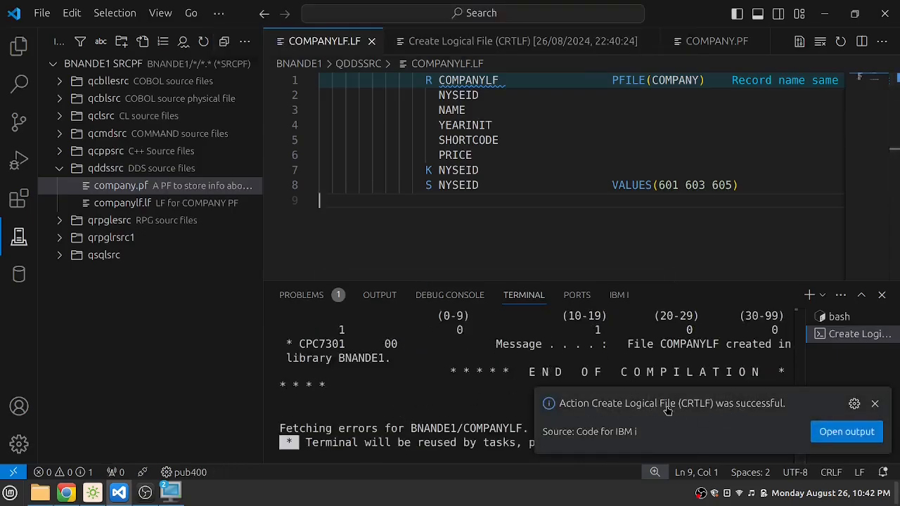
pyautogui.moveTo(792, 410)
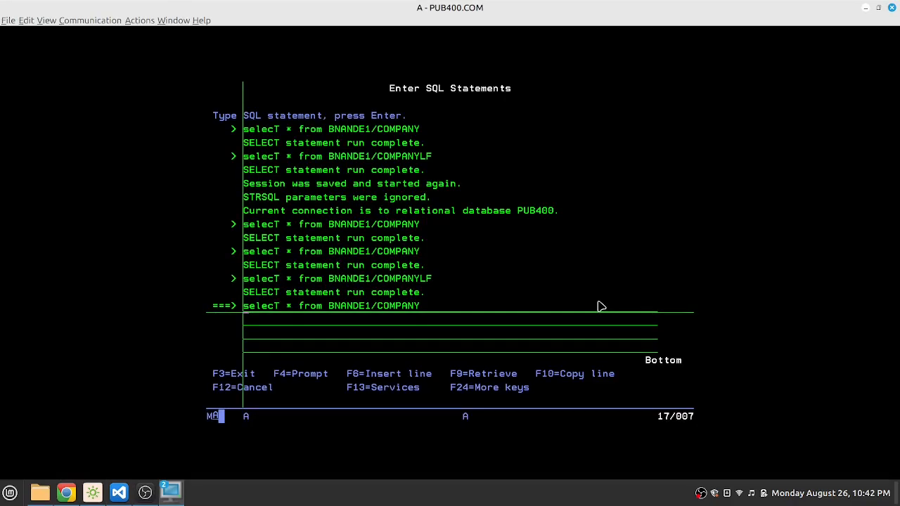
# - Run select * from BNANDE1/COMPANY to list all six companies with PRICE
pyautogui.press('Enter')
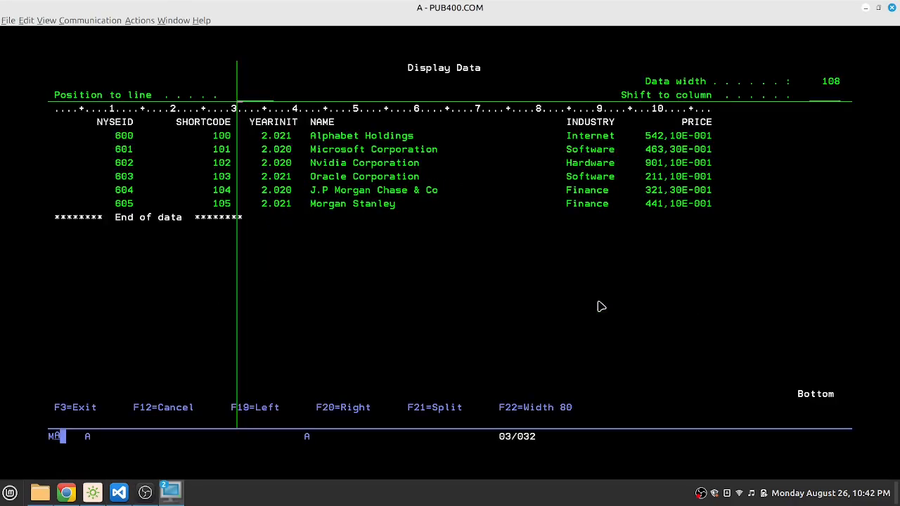
pyautogui.moveTo(636, 135)
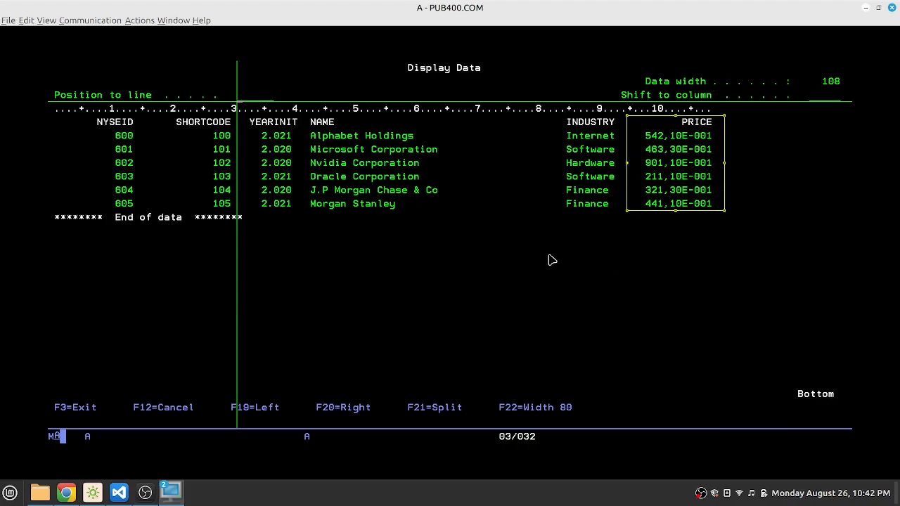
pyautogui.moveTo(428, 235)
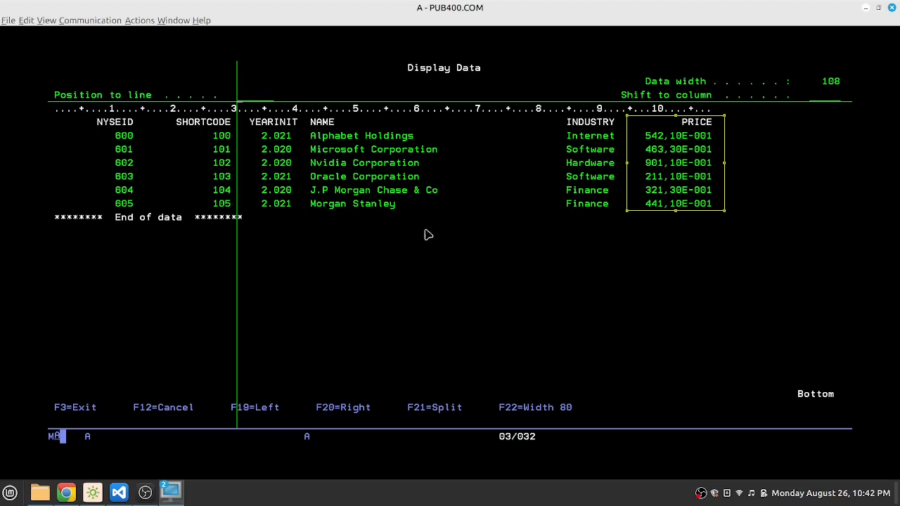
pyautogui.moveTo(381, 144)
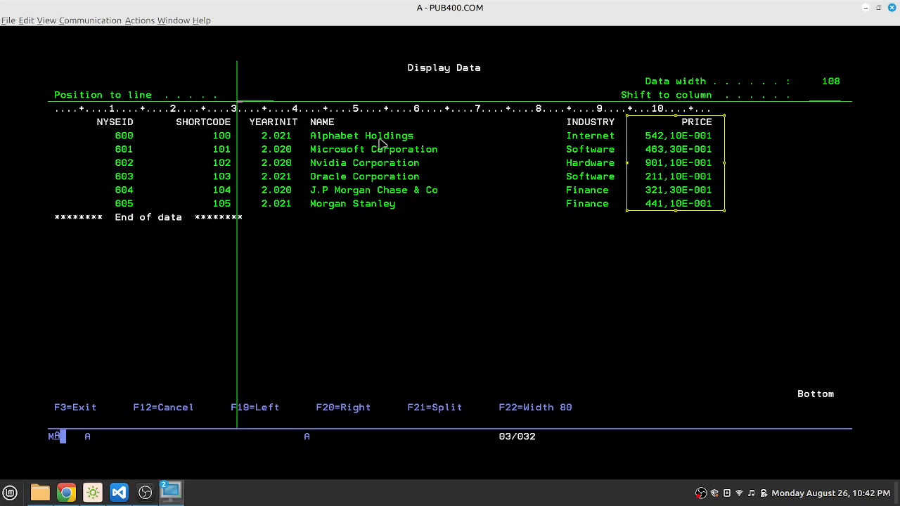
pyautogui.moveTo(613, 136)
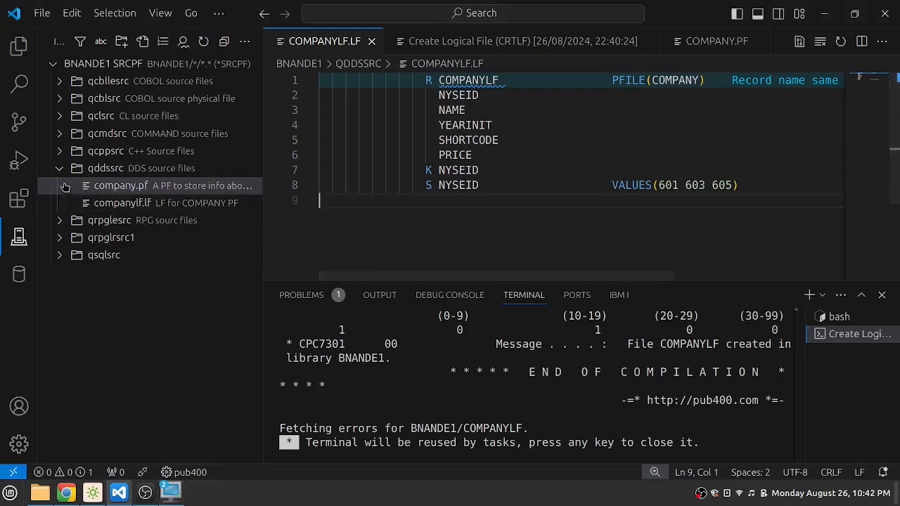
# - Open testrpg.rpgle from qrpglesrc and close the COMPANYLF.LF source tab
pyautogui.click(104, 168)
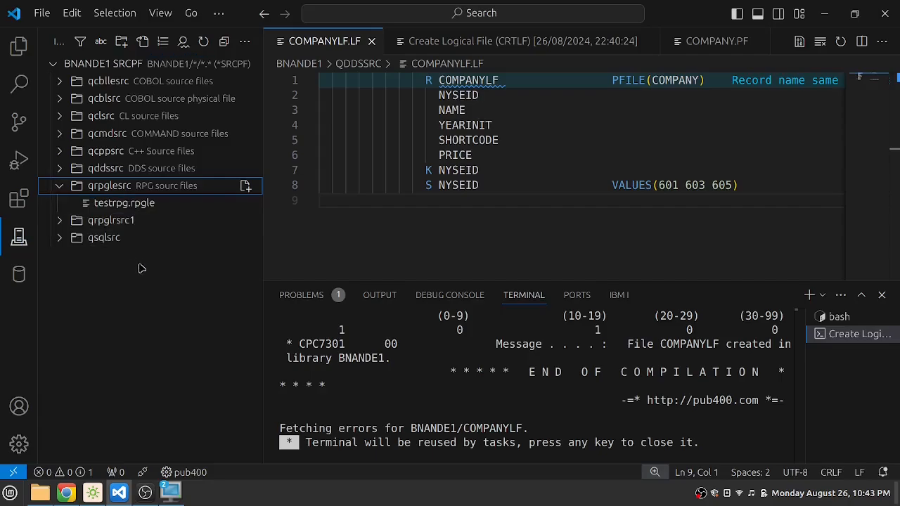
pyautogui.click(125, 203)
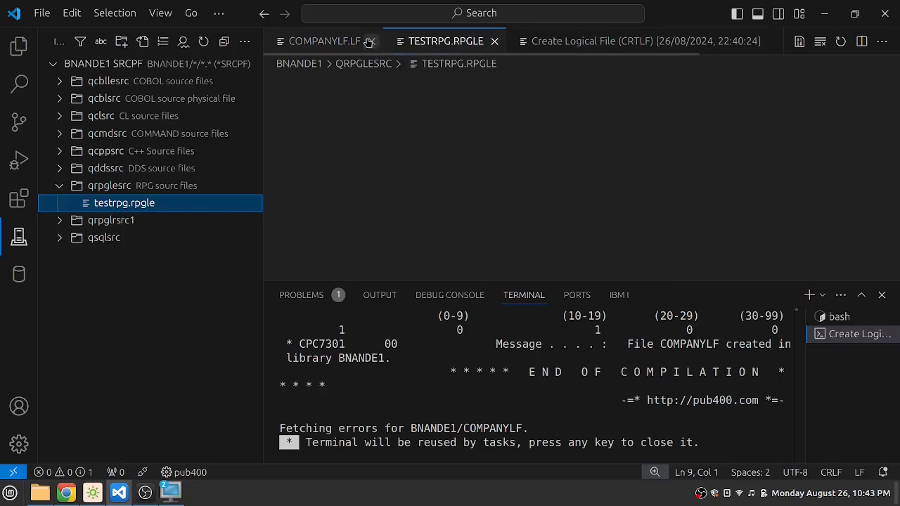
pyautogui.click(371, 41)
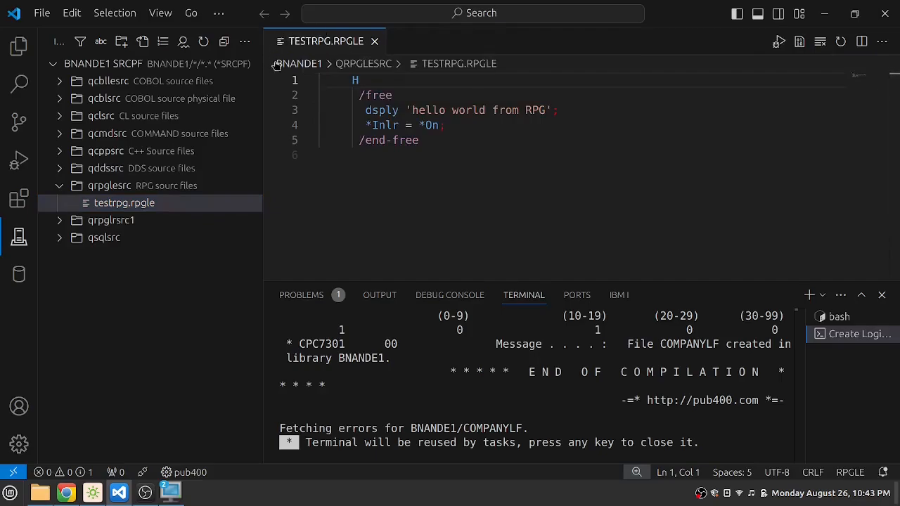
pyautogui.moveTo(418, 184)
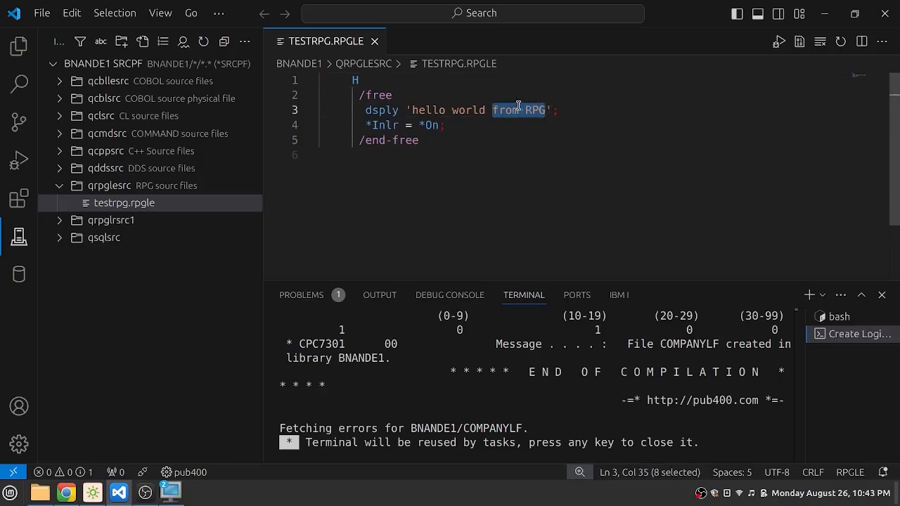
# - Append ' edited from Visual Studio Code!' after 'RPG' in the dsply message
pyautogui.click(548, 111)
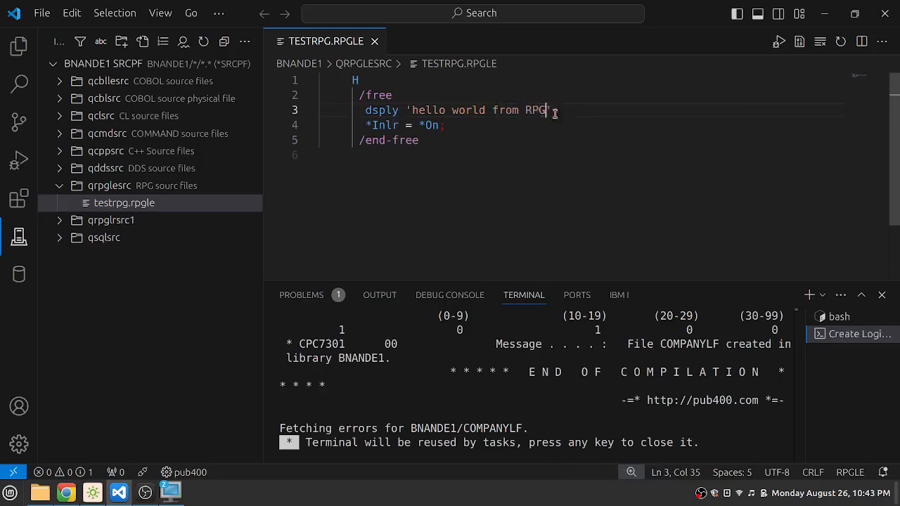
pyautogui.write('edited')
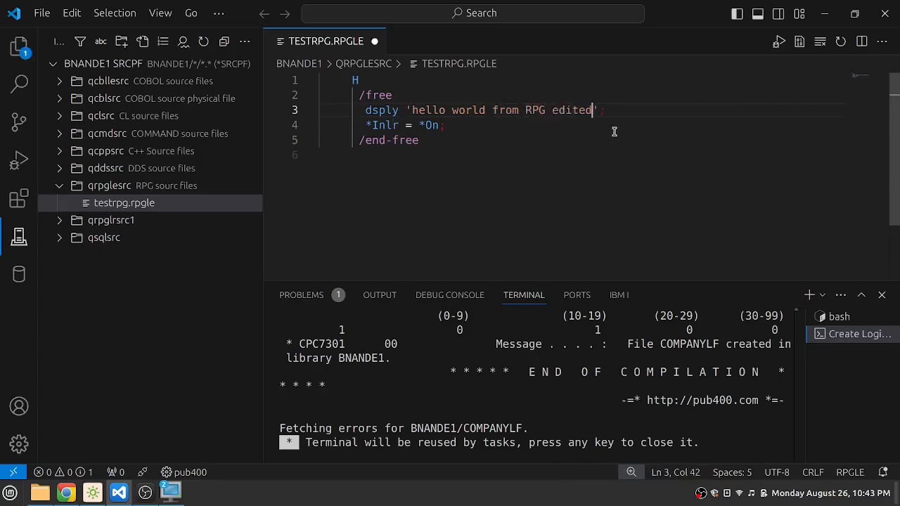
pyautogui.write('from Vs')
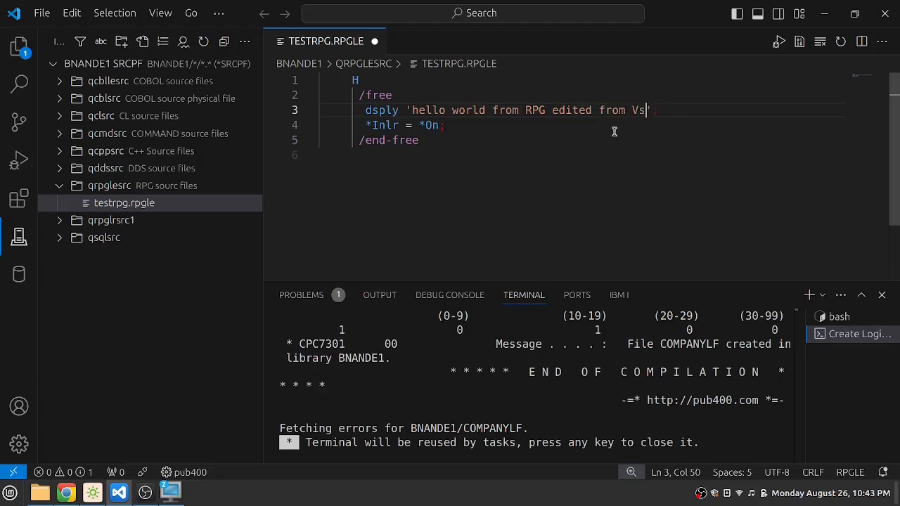
pyautogui.write('isual Studio Code!')
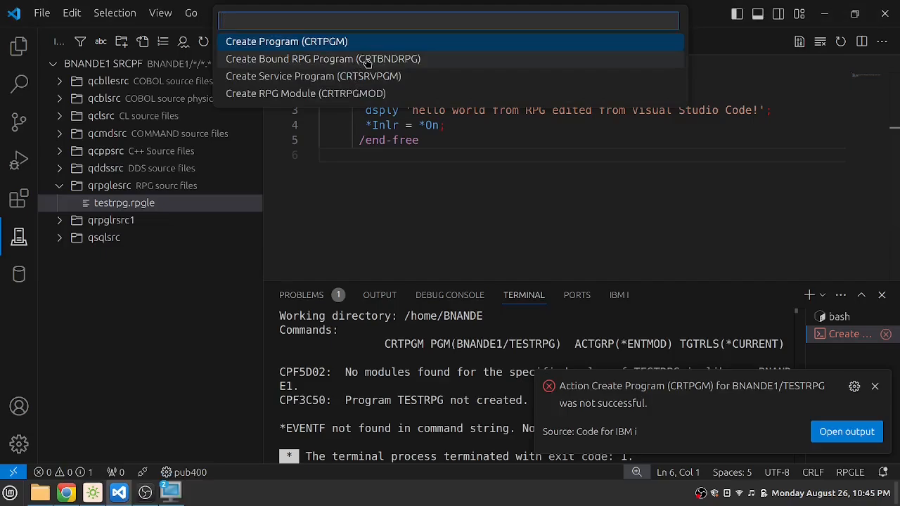
# - Compile TESTRPG with CRTBNDRPG into BNANDE1 and view its compile listing
pyautogui.click(324, 58)
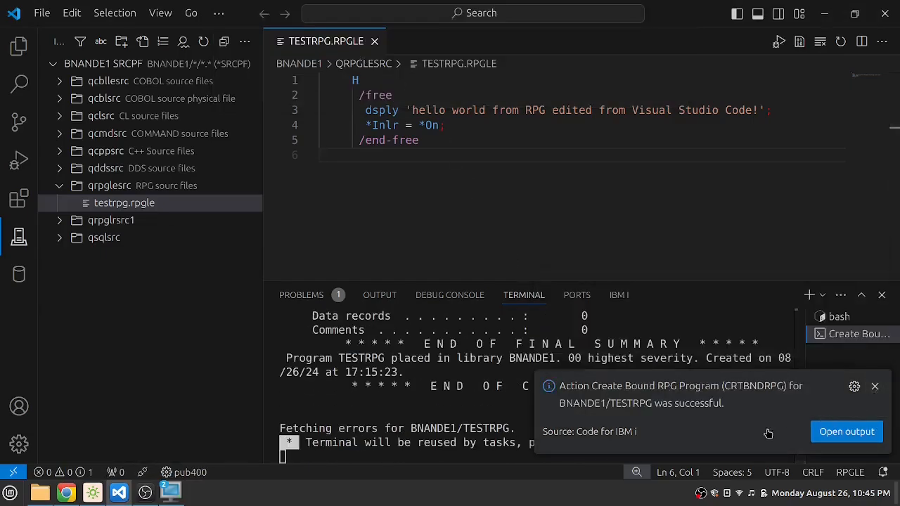
pyautogui.moveTo(777, 358)
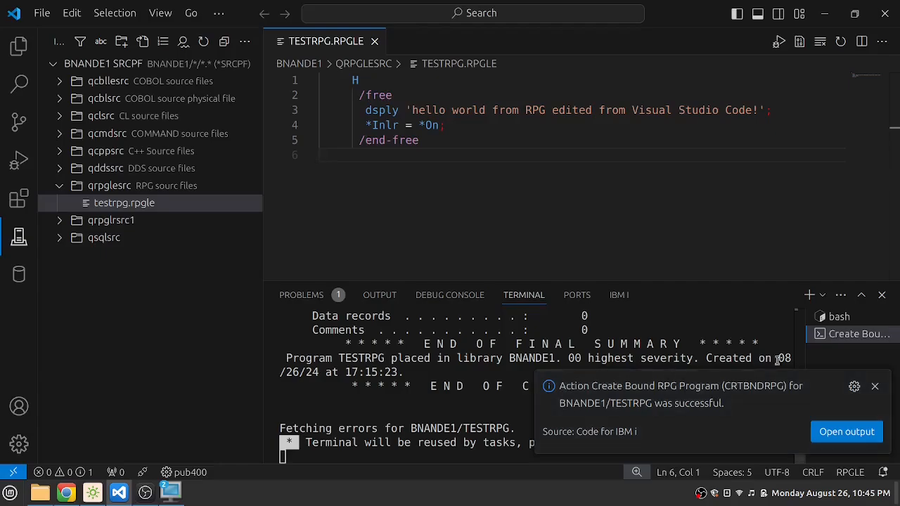
pyautogui.moveTo(864, 424)
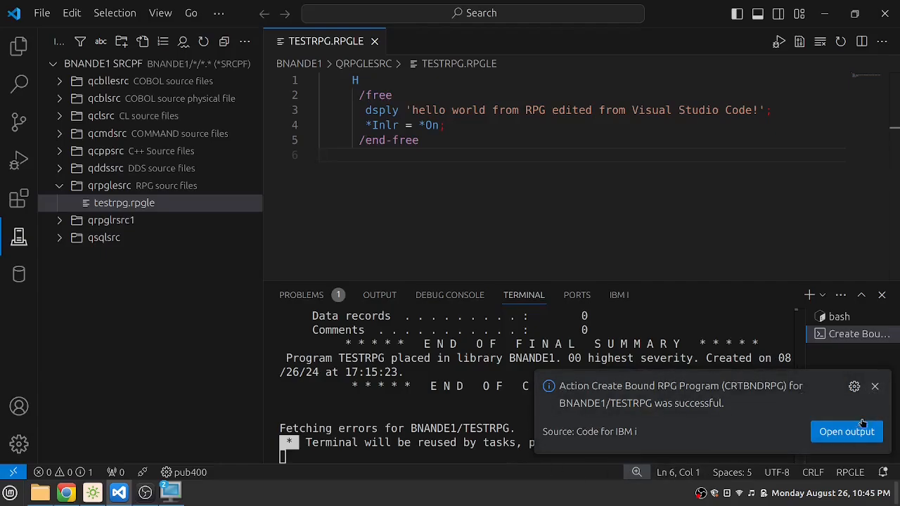
pyautogui.click(847, 432)
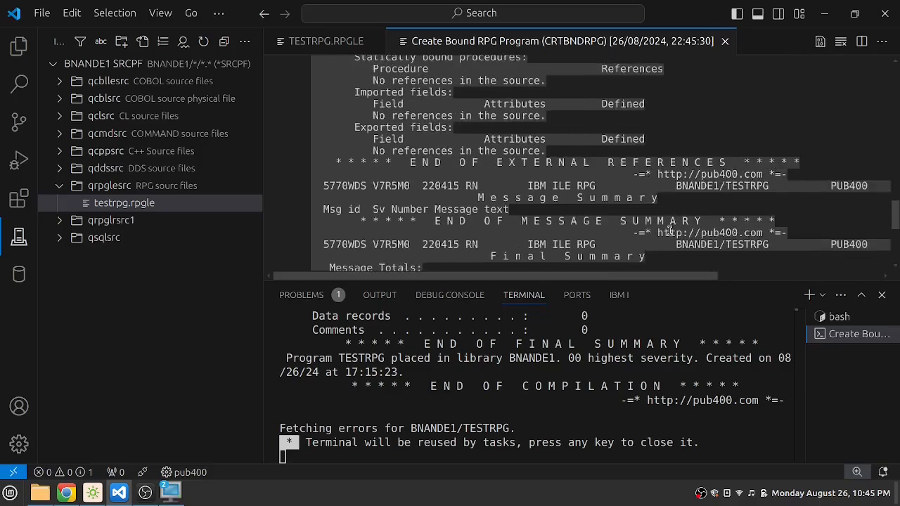
pyautogui.scroll(-3)
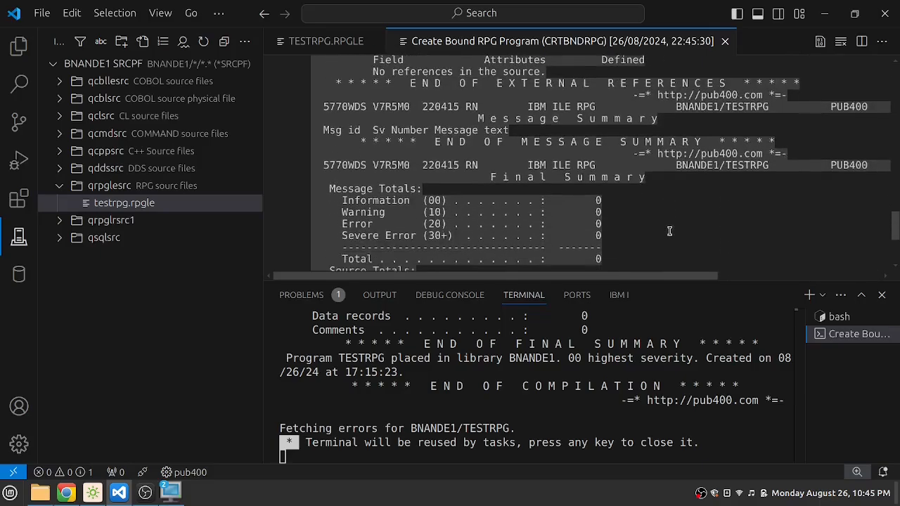
pyautogui.scroll(-3)
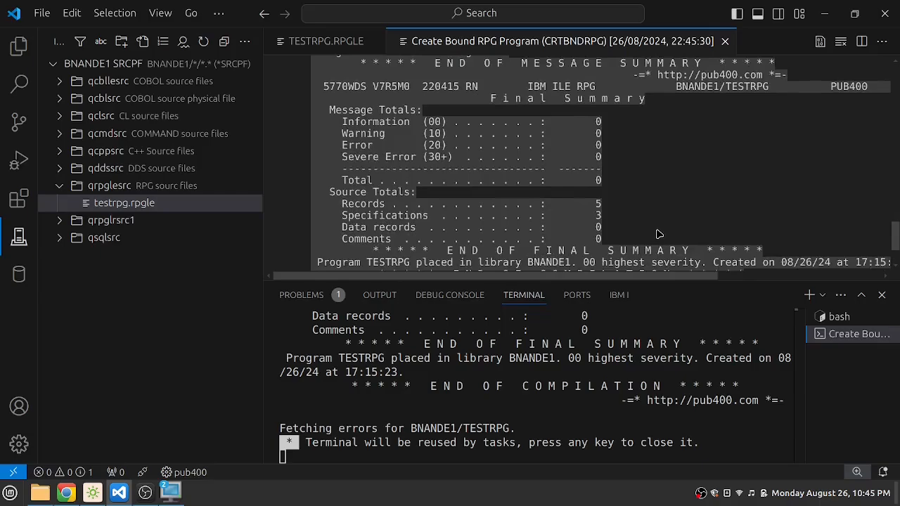
pyautogui.moveTo(431, 157)
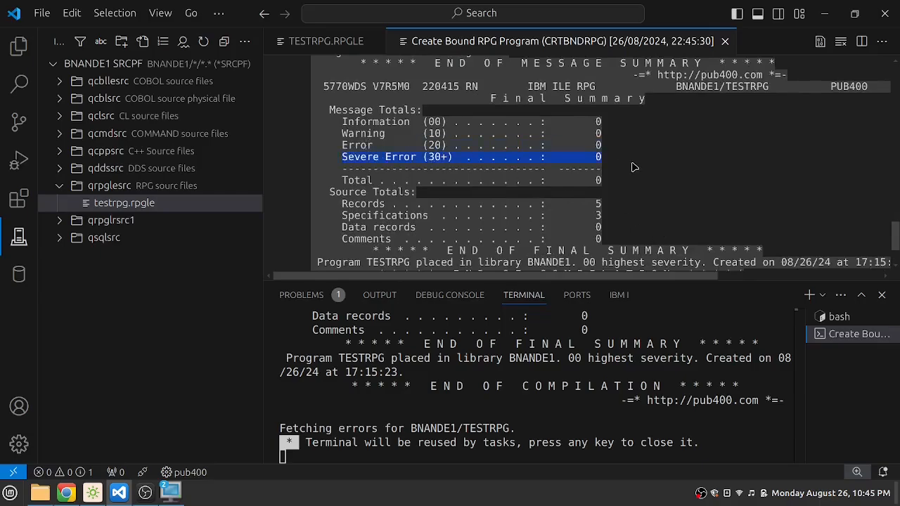
pyautogui.click(321, 41)
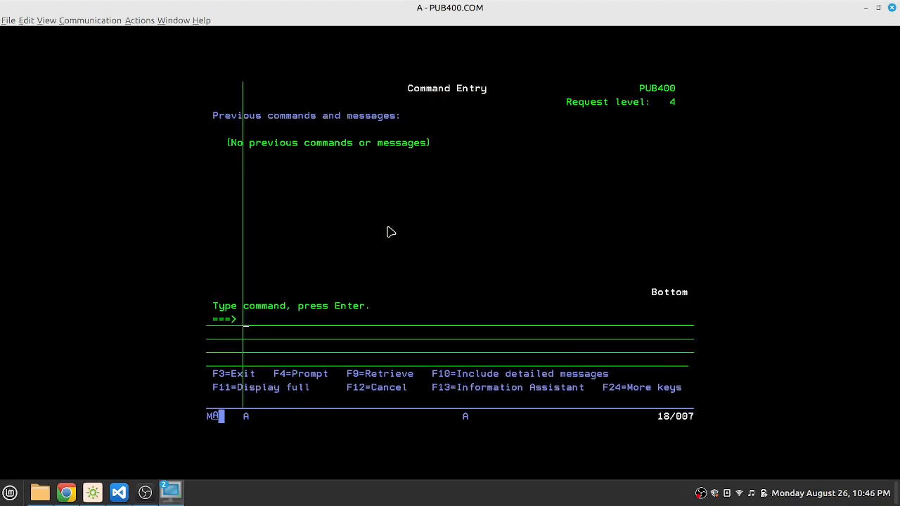
# - Enter CALL PGM(TESTRPG) to show the edited hello world message
pyautogui.write('CALL PGM(TESTRPG)')
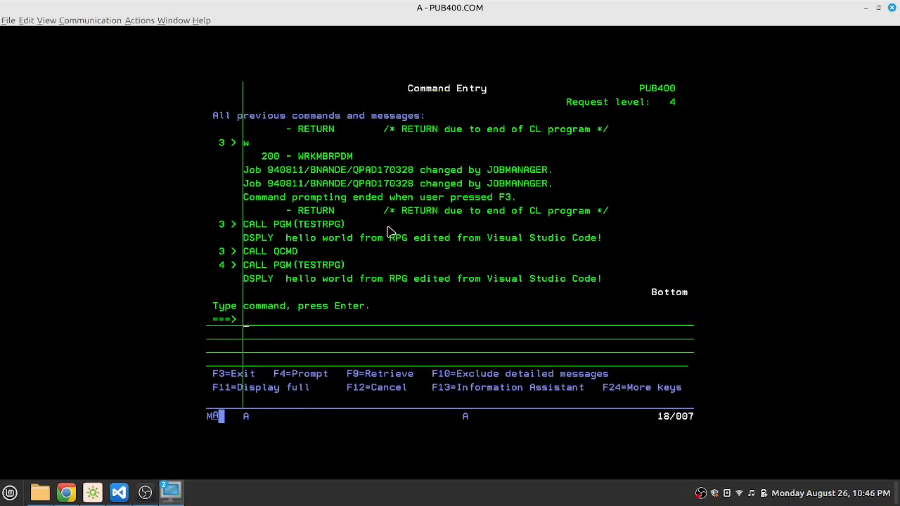
pyautogui.moveTo(279, 289)
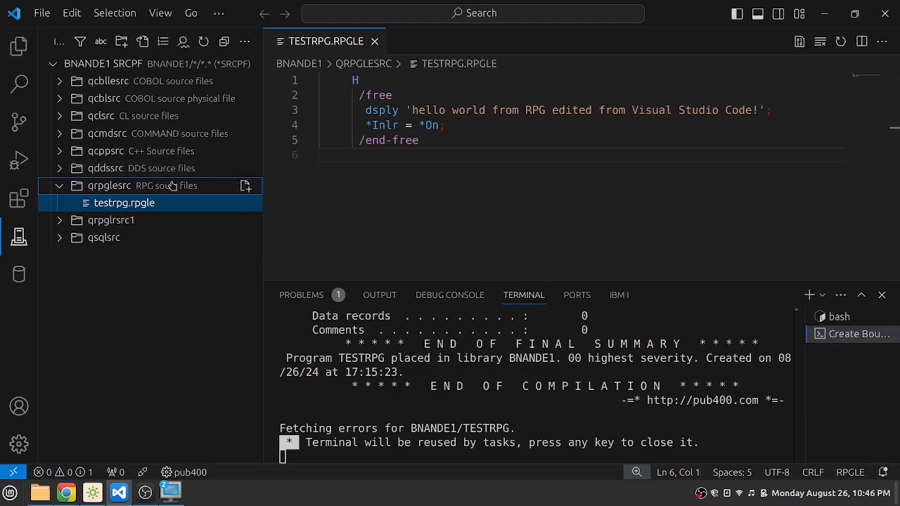
pyautogui.moveTo(109, 185)
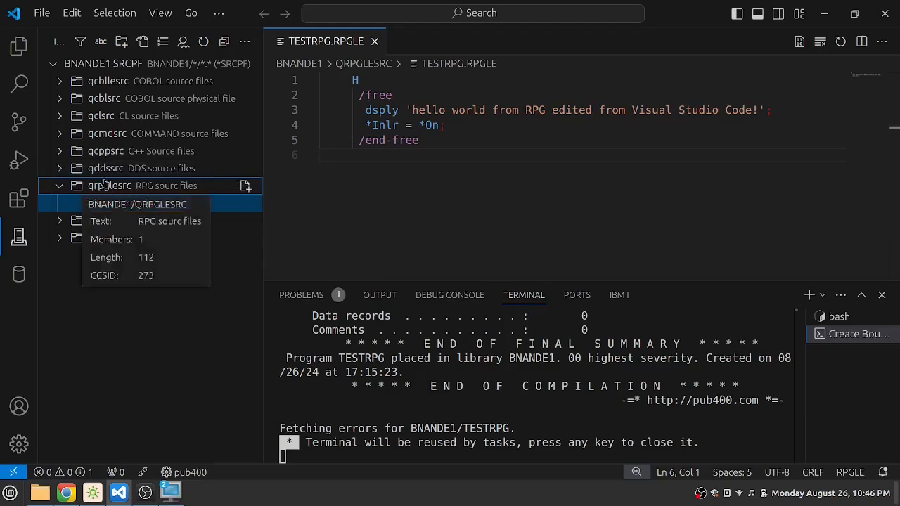
pyautogui.click(109, 185)
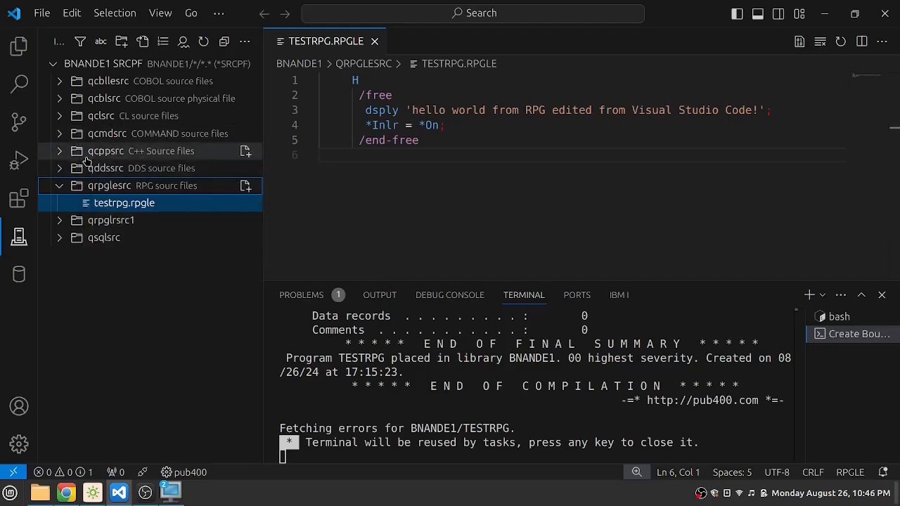
pyautogui.moveTo(102, 116)
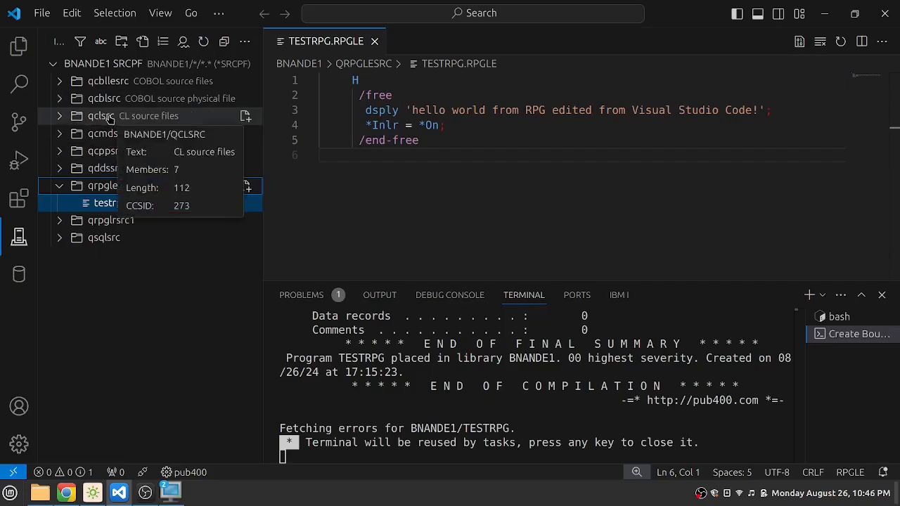
pyautogui.moveTo(110, 220)
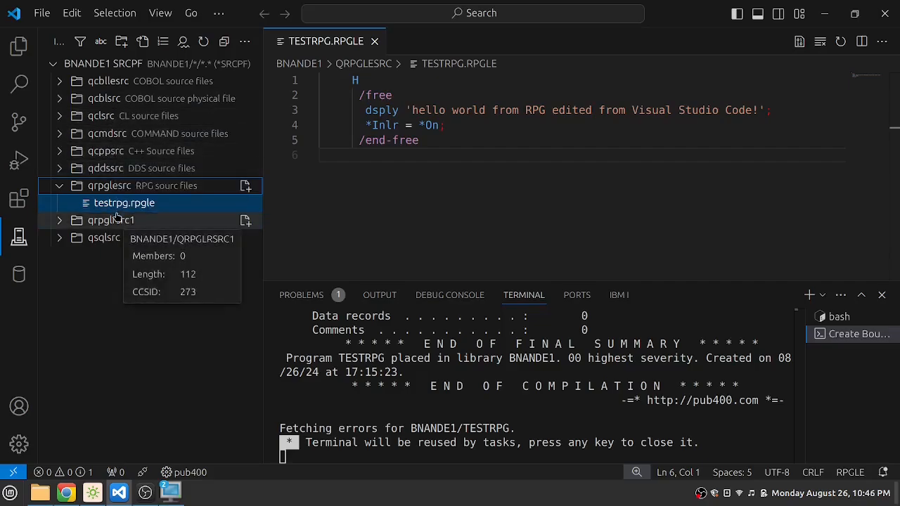
pyautogui.moveTo(708, 143)
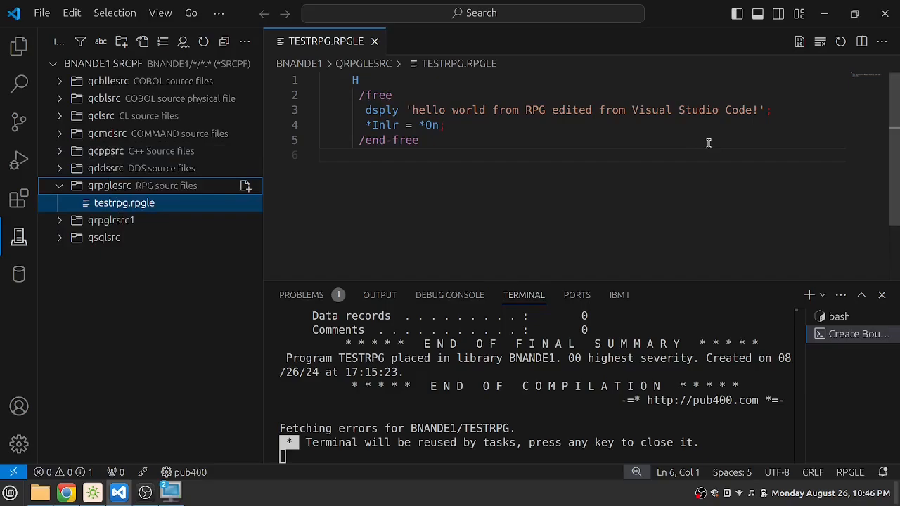